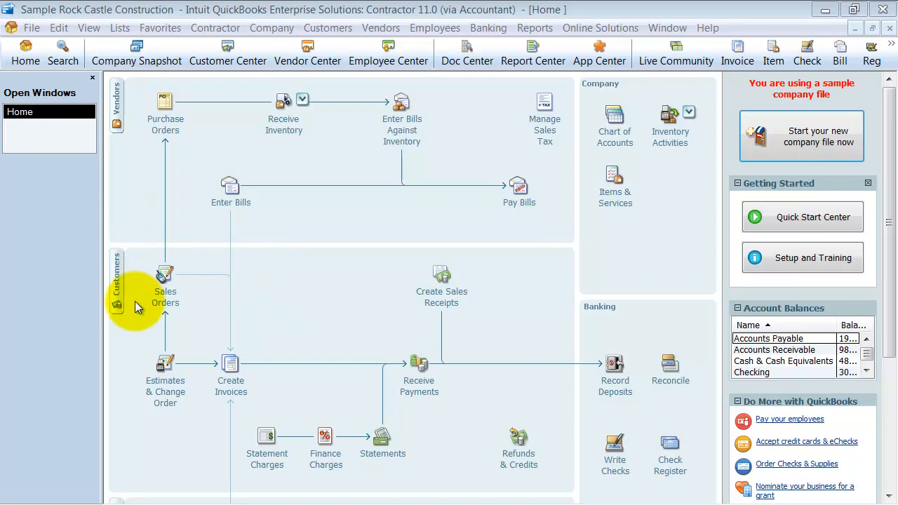
mouse_move(215, 303)
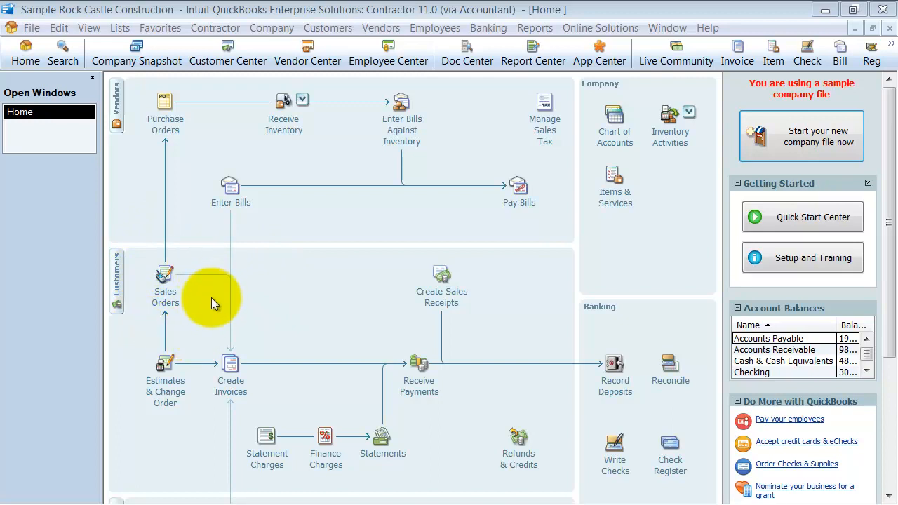
Review the Desktop View company settings and Sales Order preferences, then return to Home
left_click(59, 27)
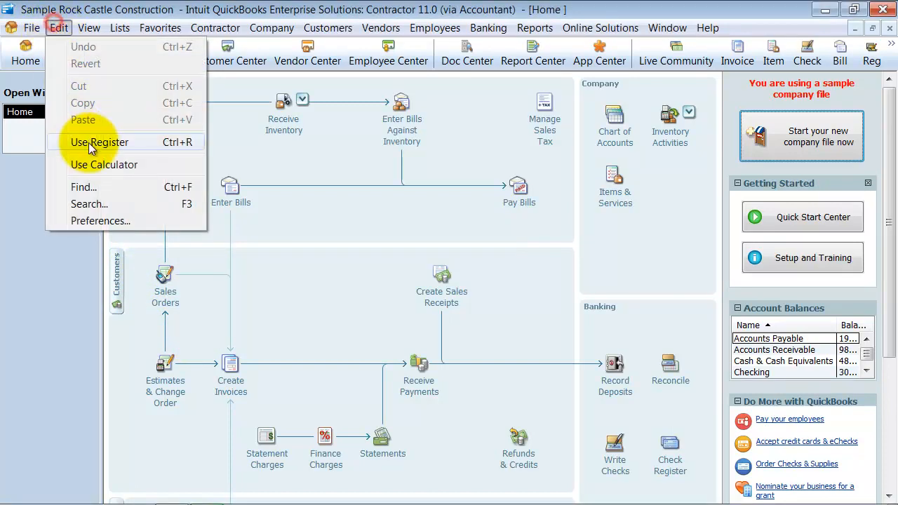
left_click(100, 221)
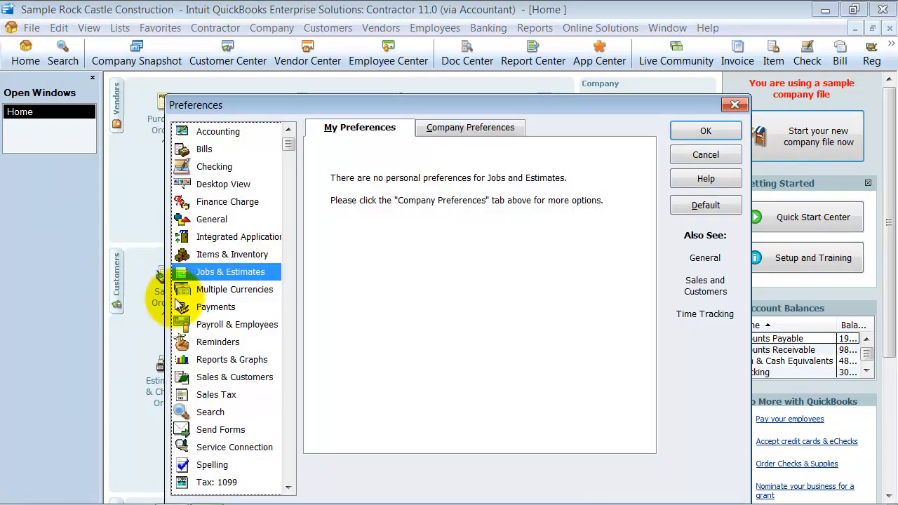
left_click(223, 184)
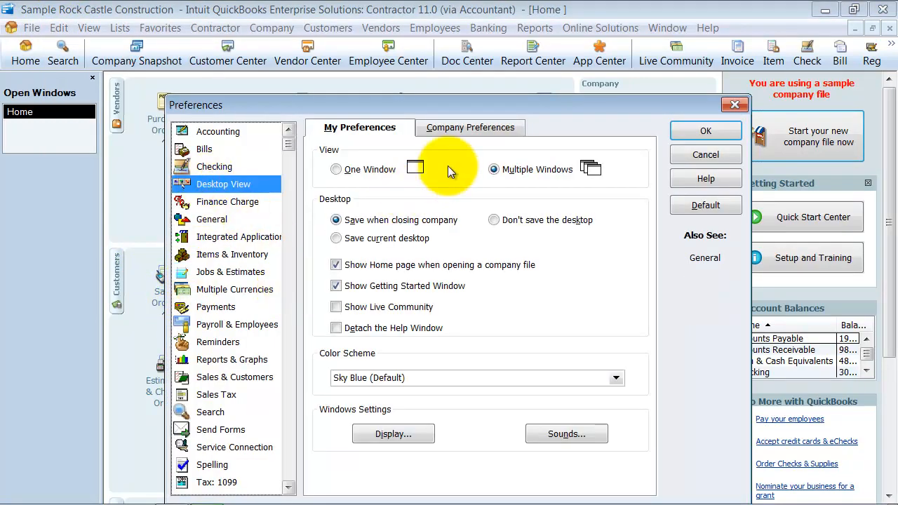
left_click(470, 127)
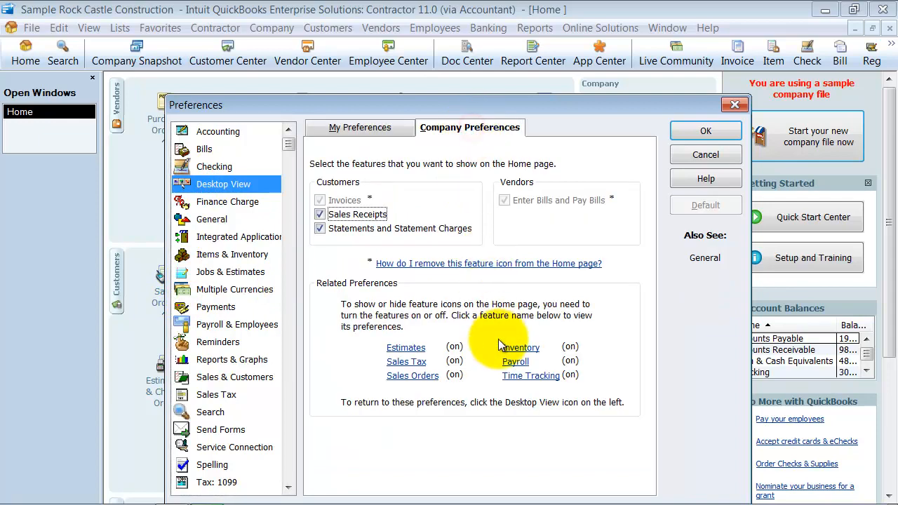
left_click(234, 377)
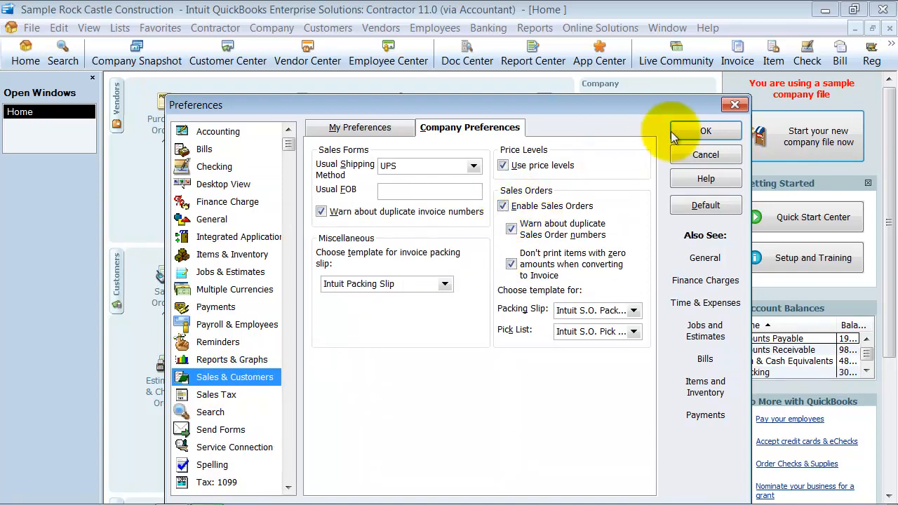
left_click(705, 132)
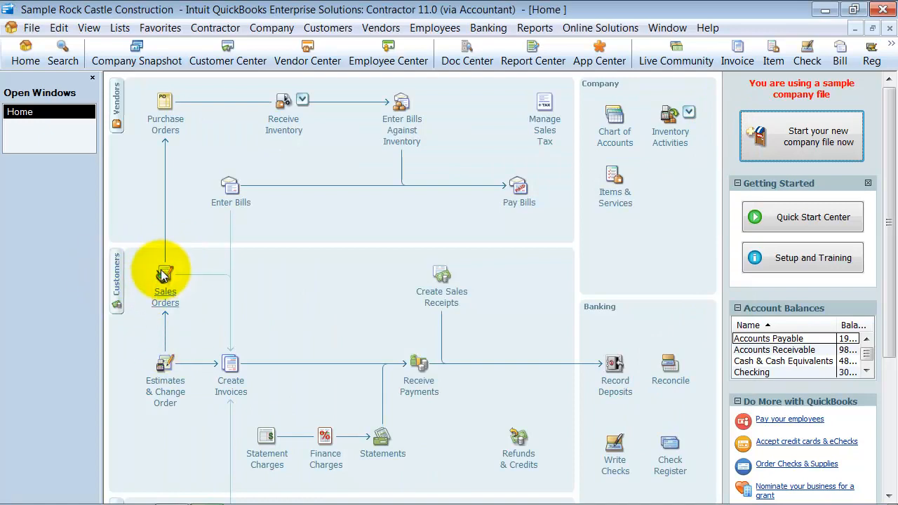
mouse_move(174, 291)
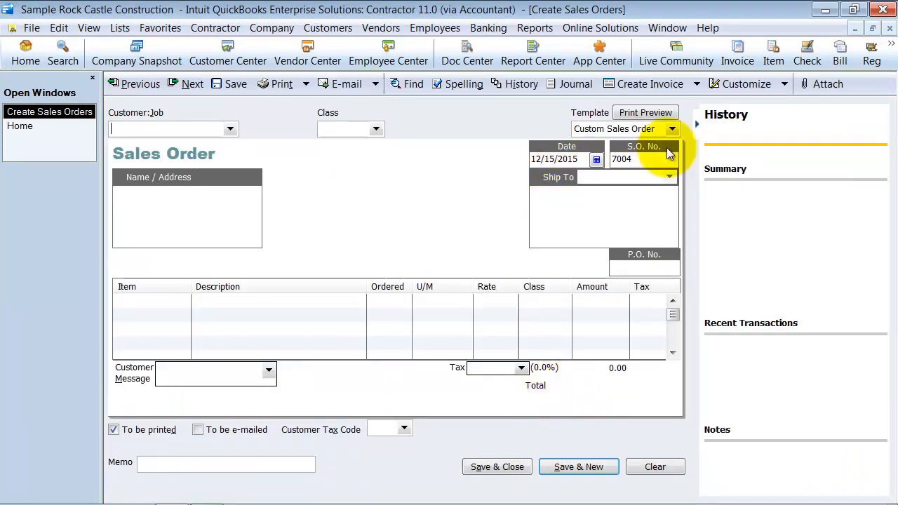
Start a sales order for Brian Cook with 15 brass hinges at 10.00, class New Construction
left_click(696, 124)
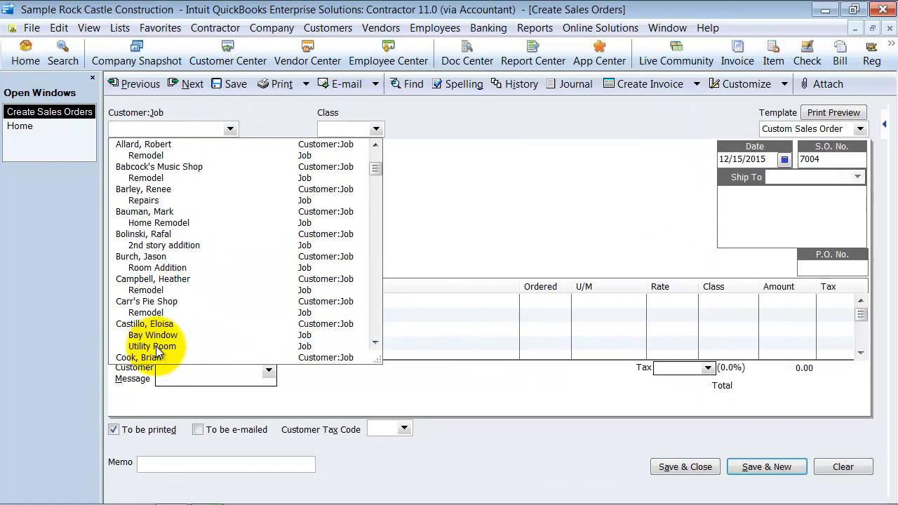
left_click(143, 357)
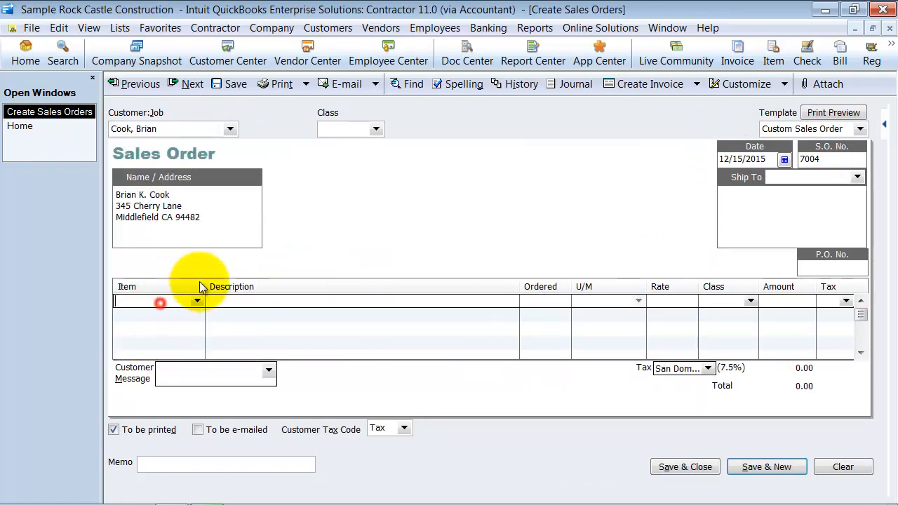
left_click(197, 301)
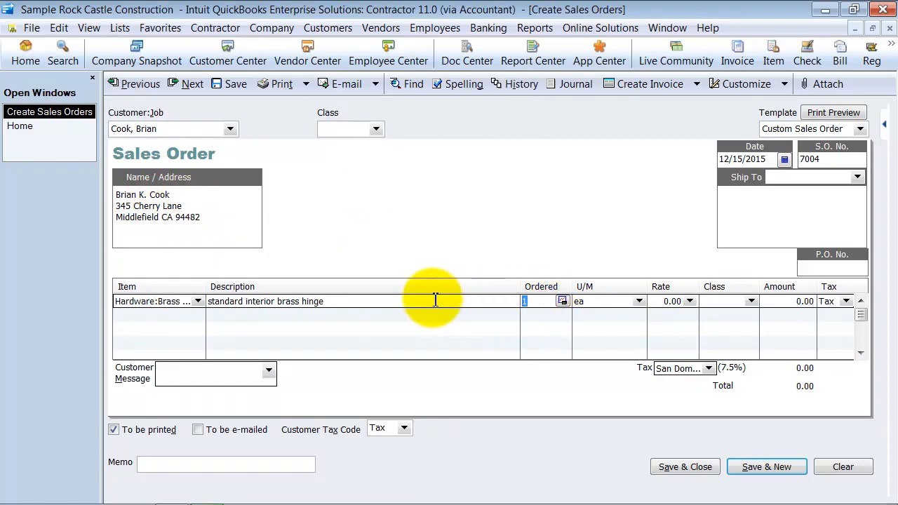
type("15")
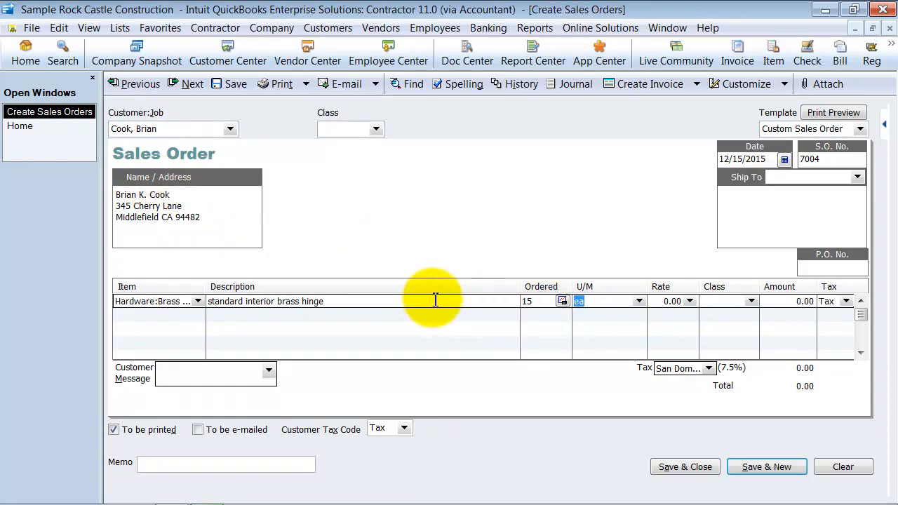
mouse_move(673, 301)
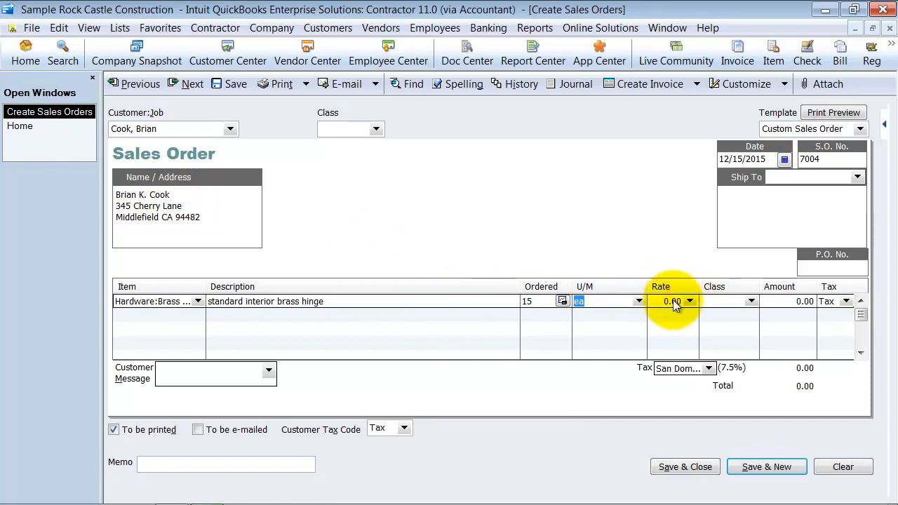
type("10.00")
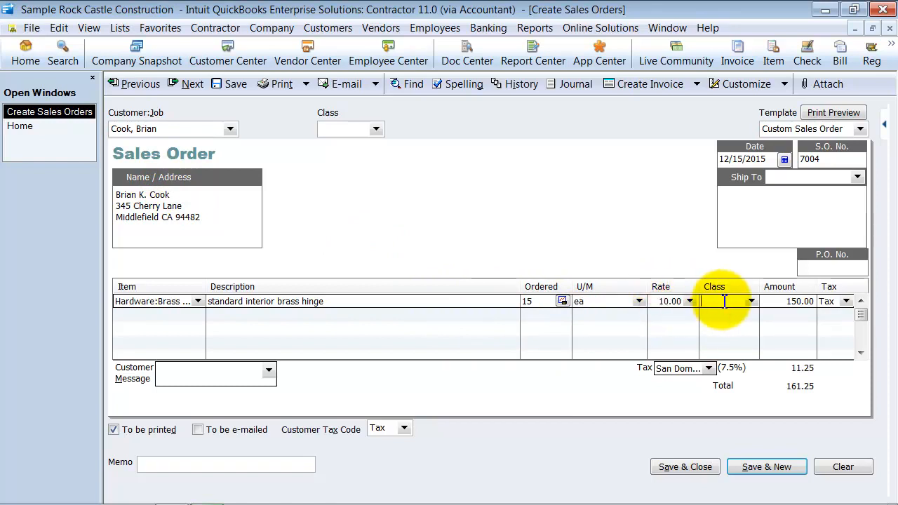
left_click(750, 301)
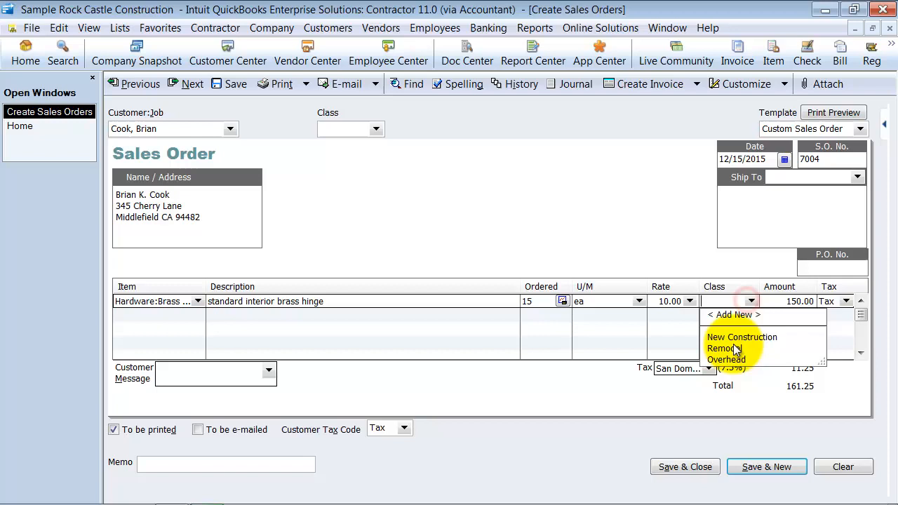
left_click(741, 336)
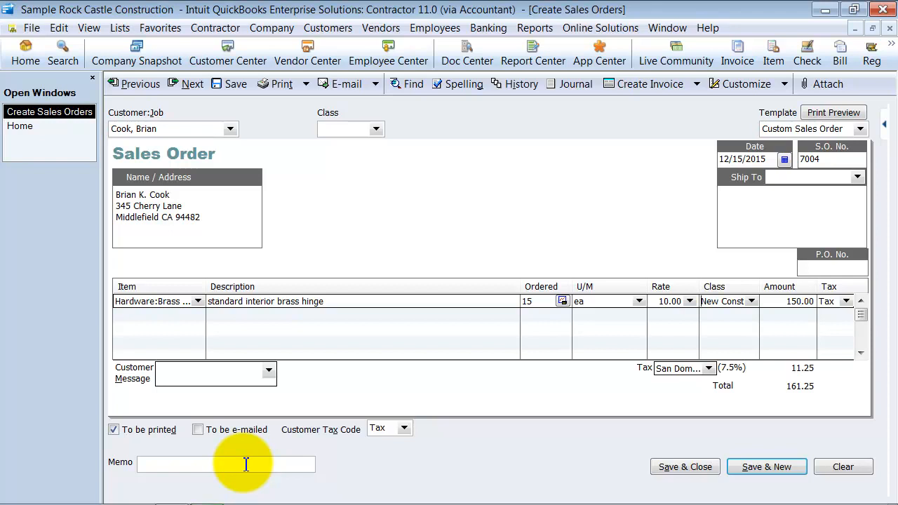
mouse_move(532, 408)
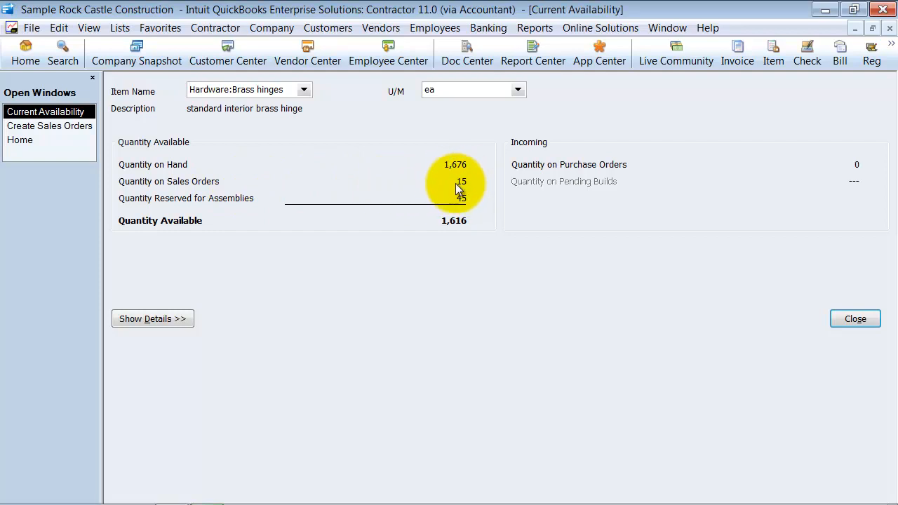
mouse_move(463, 163)
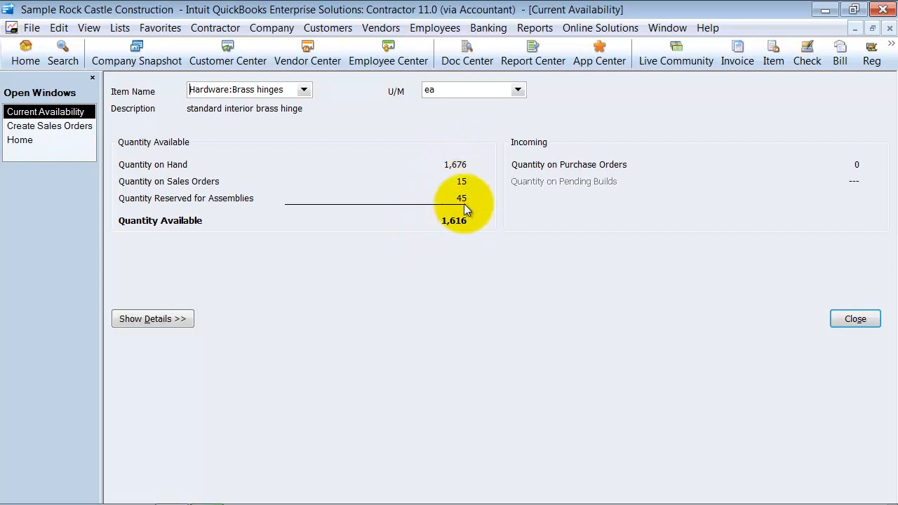
mouse_move(461, 203)
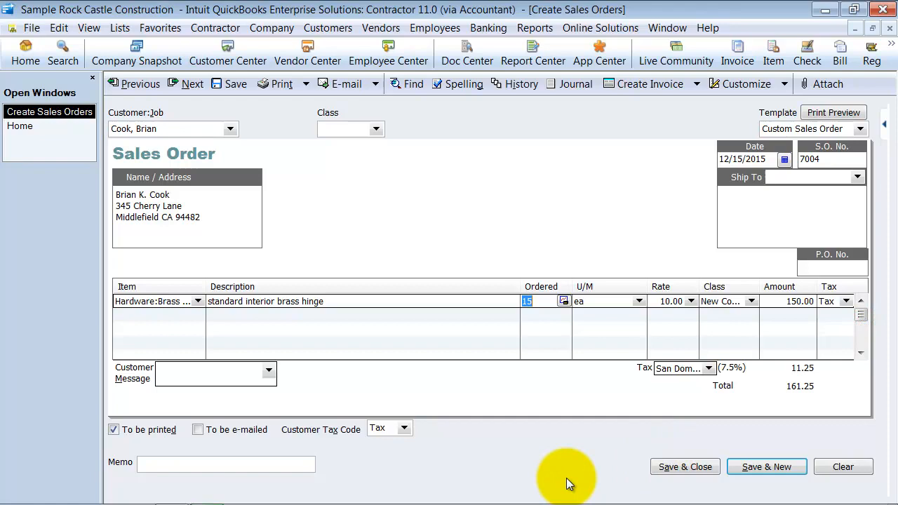
Create the invoice from the whole sales order, then bill only 10 of the 15 hinges
left_click(649, 83)
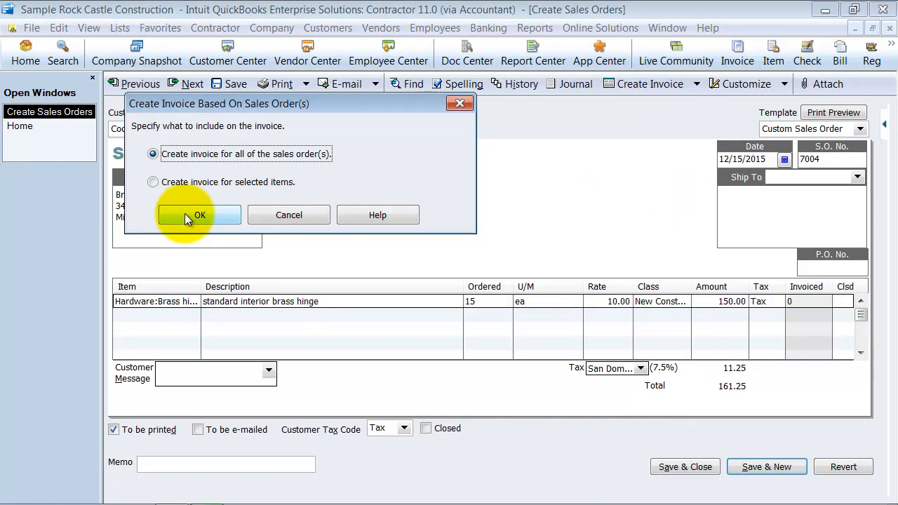
left_click(199, 214)
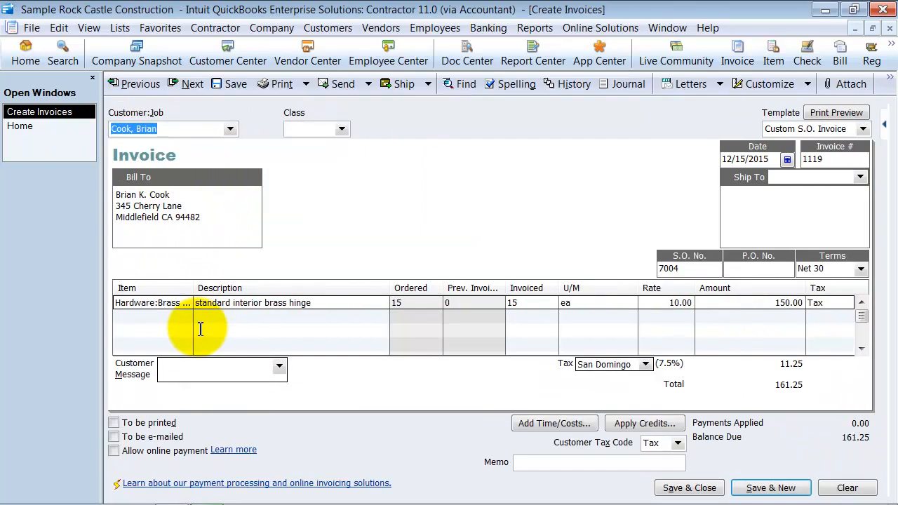
mouse_move(516, 309)
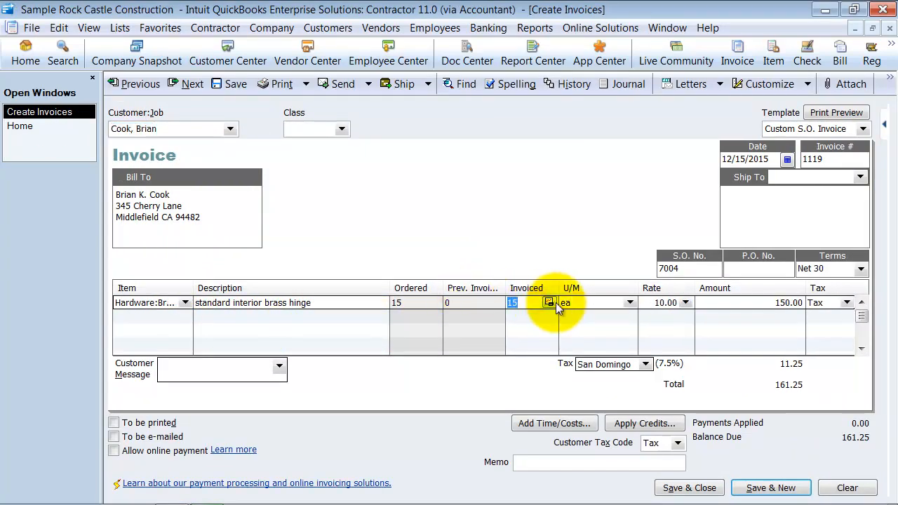
type("10")
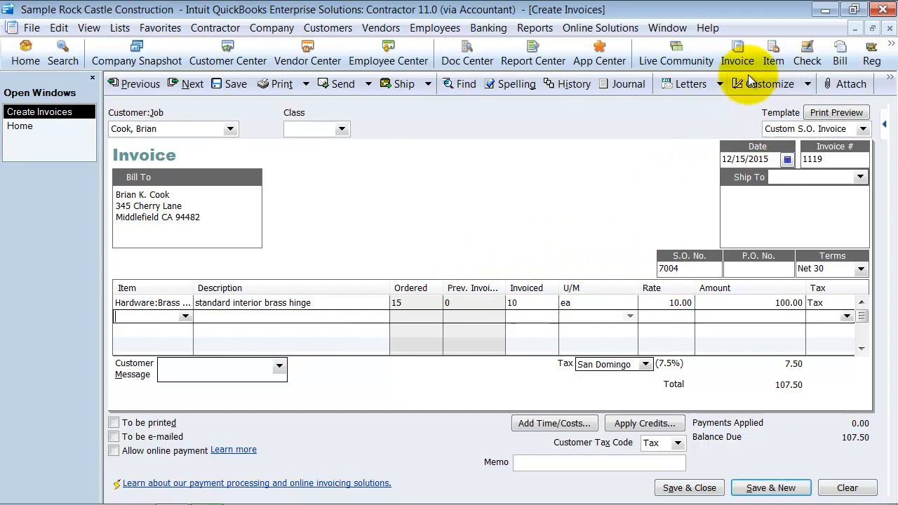
Enable printing of the Backordered column under Prog Cols and review the Layout Designer
left_click(764, 83)
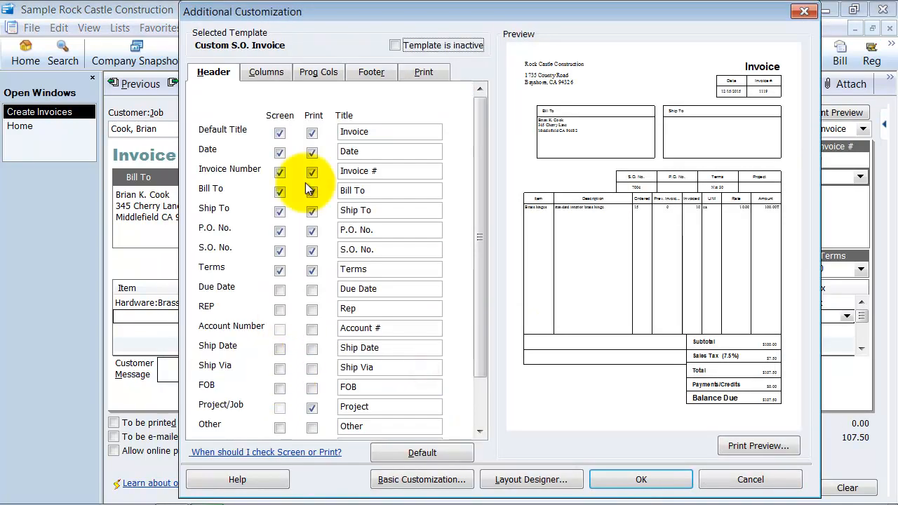
left_click(318, 72)
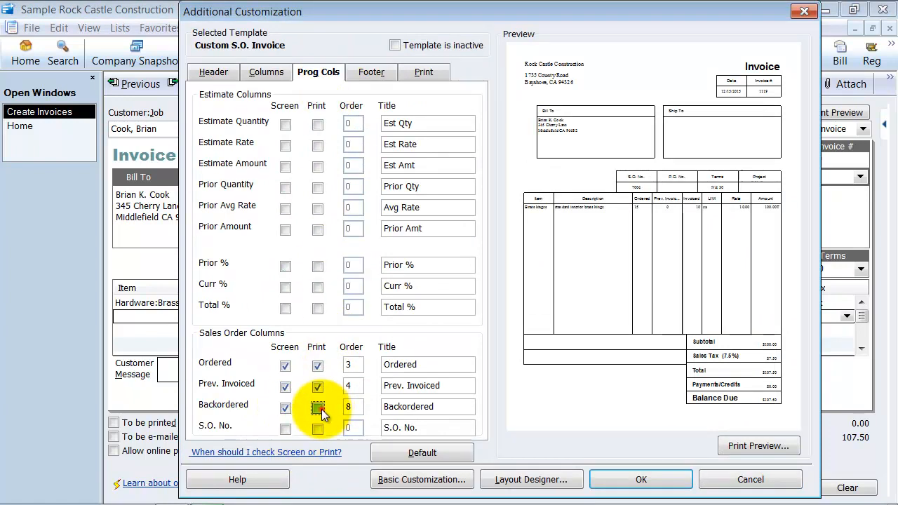
left_click(317, 407)
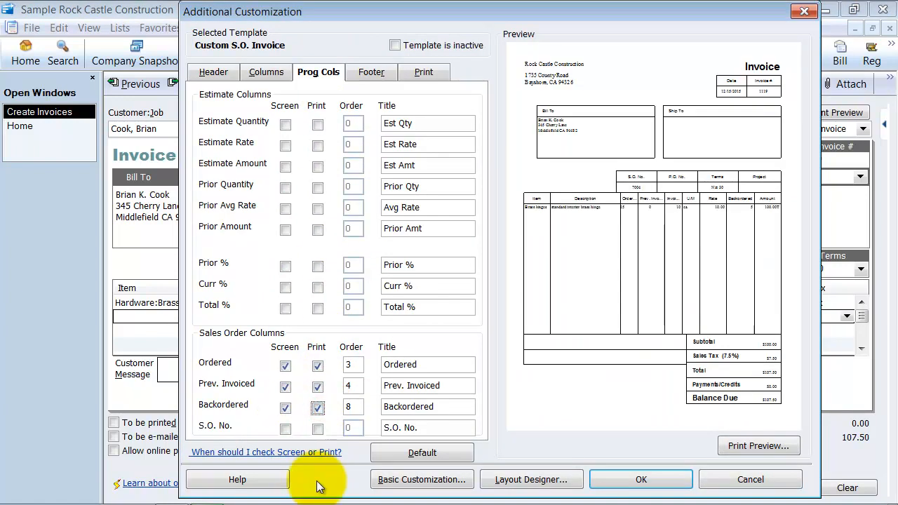
mouse_move(462, 72)
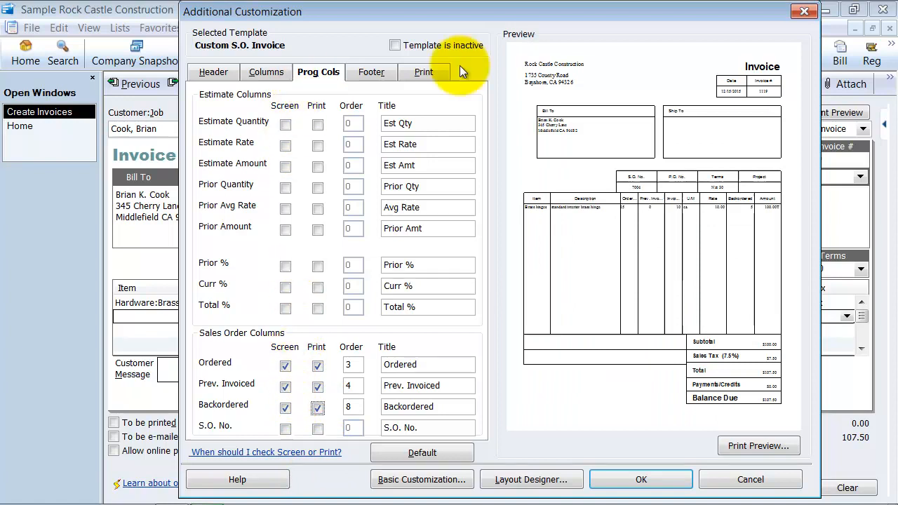
mouse_move(657, 428)
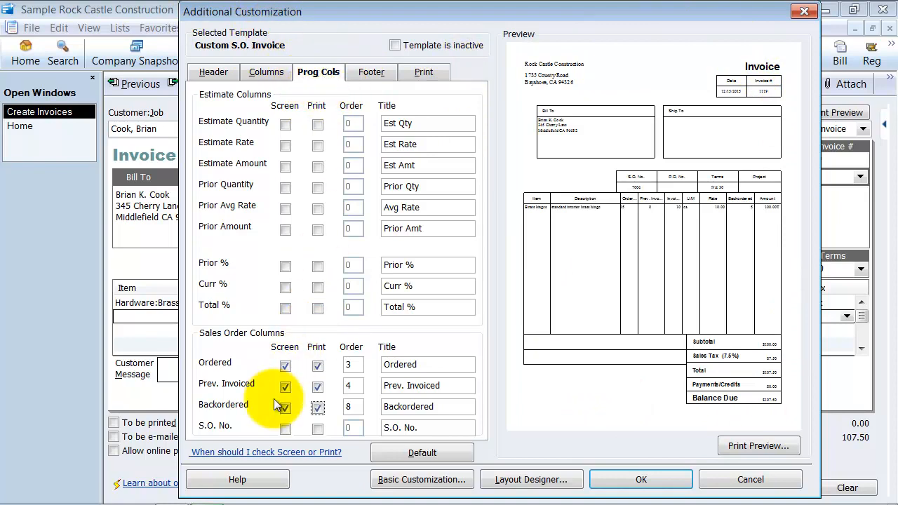
left_click(285, 405)
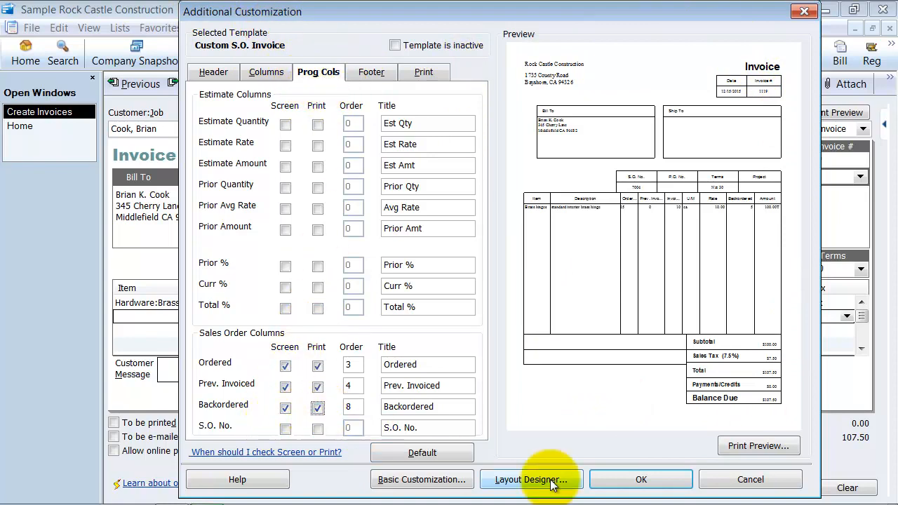
left_click(639, 479)
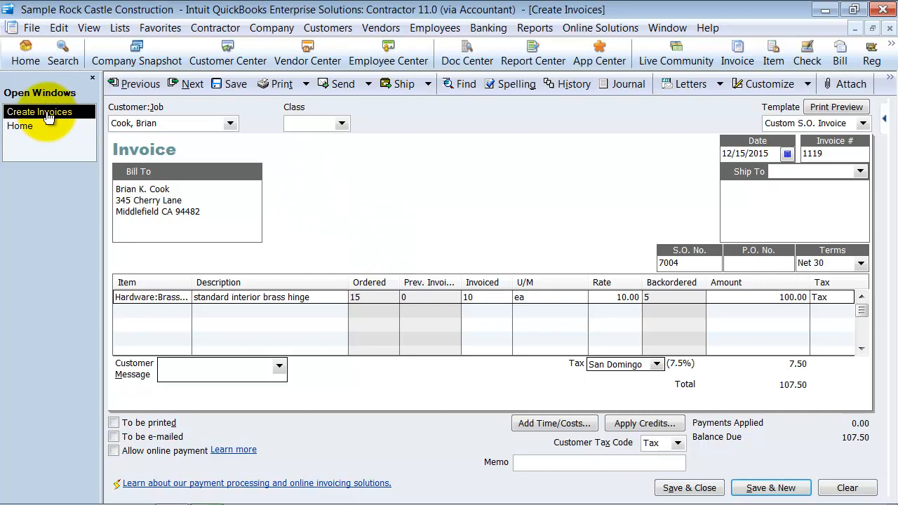
mouse_move(227, 53)
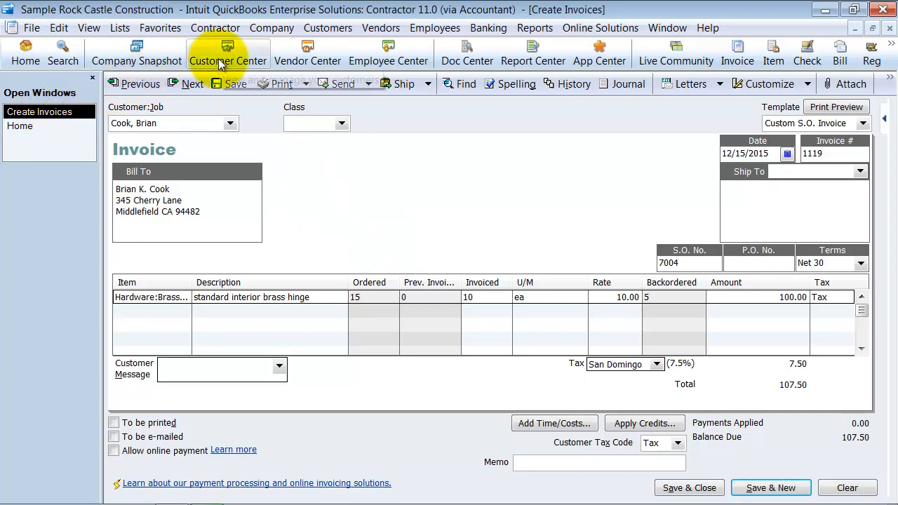
Show Sales Orders in Customer Center transactions, filtered to Open Sales Orders only
left_click(227, 53)
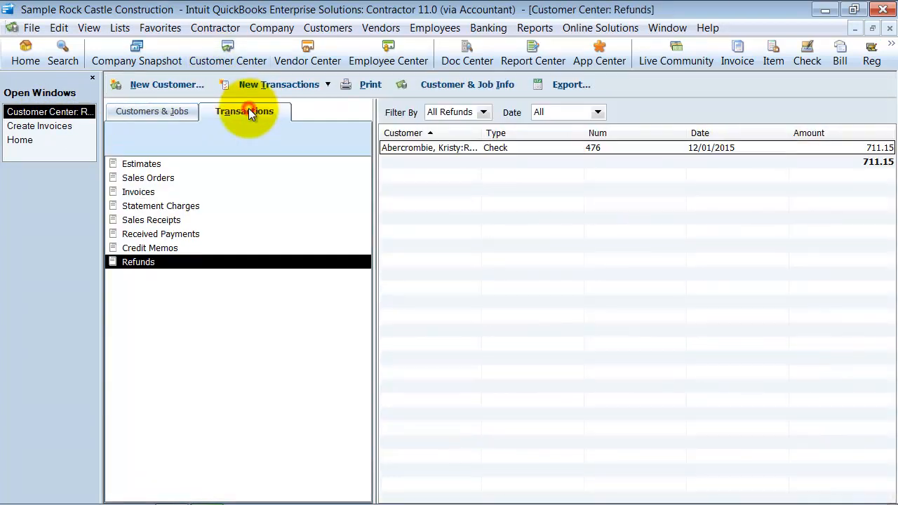
left_click(148, 178)
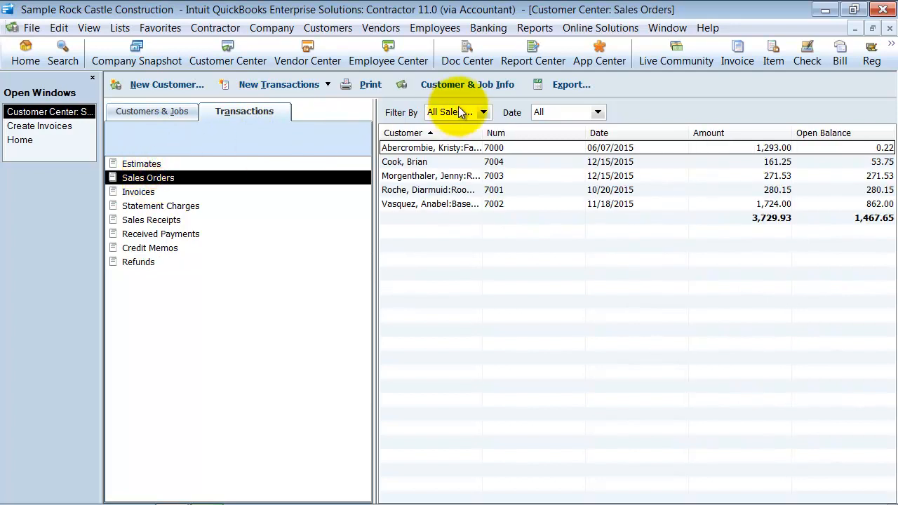
left_click(483, 113)
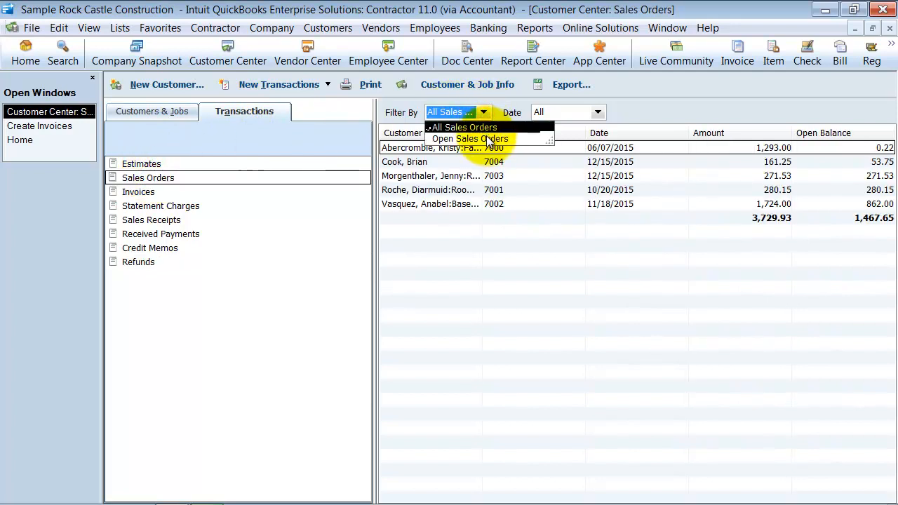
left_click(470, 138)
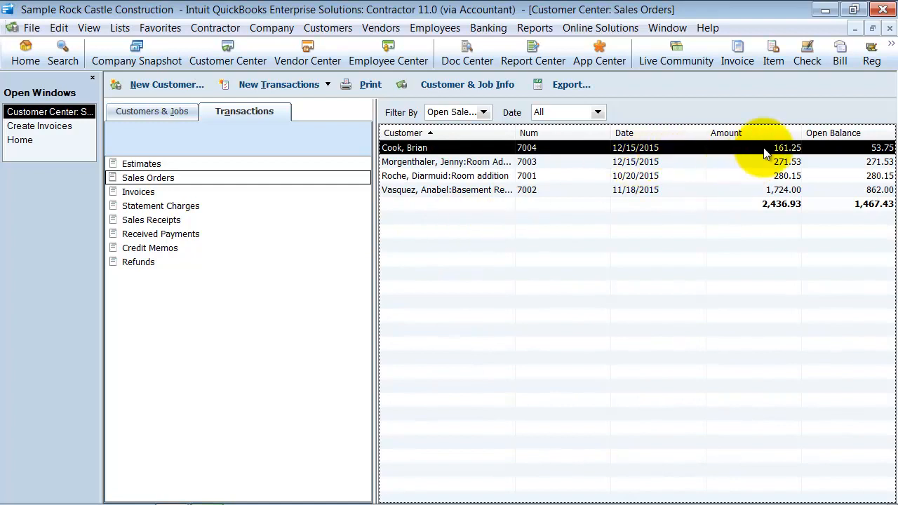
mouse_move(789, 150)
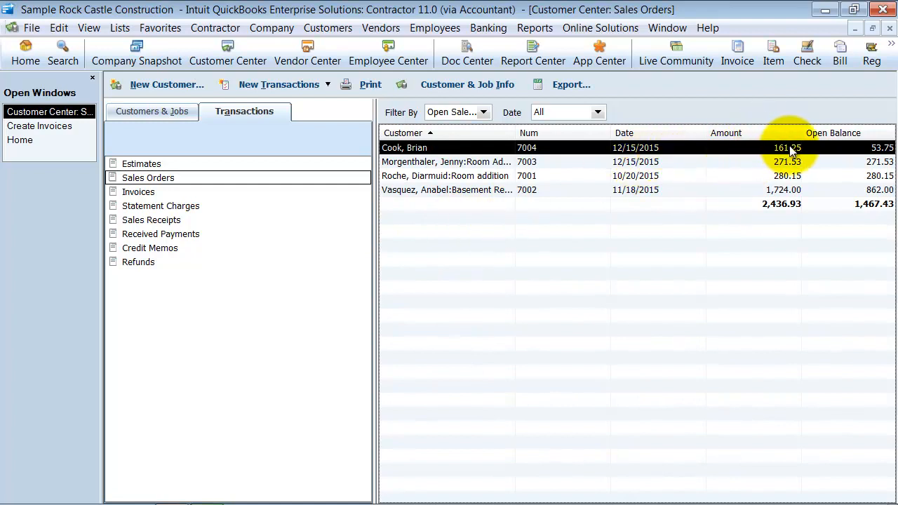
mouse_move(888, 153)
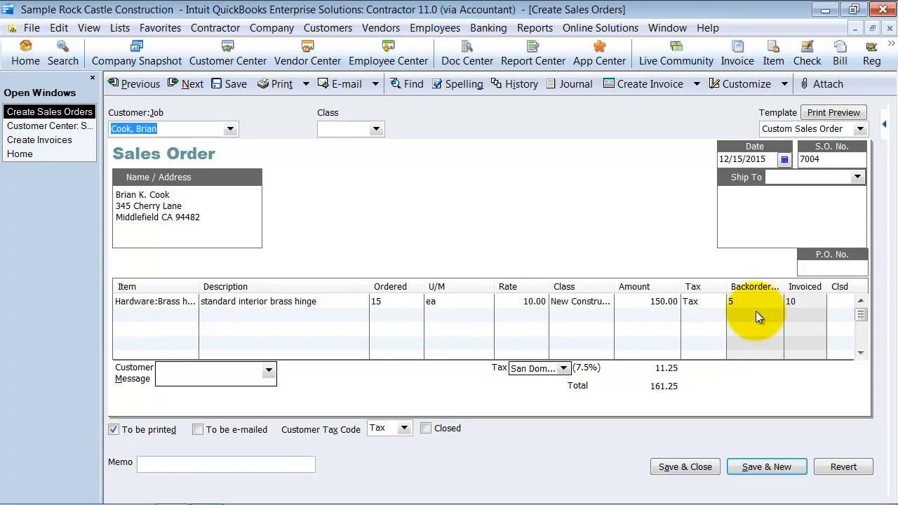
mouse_move(825, 311)
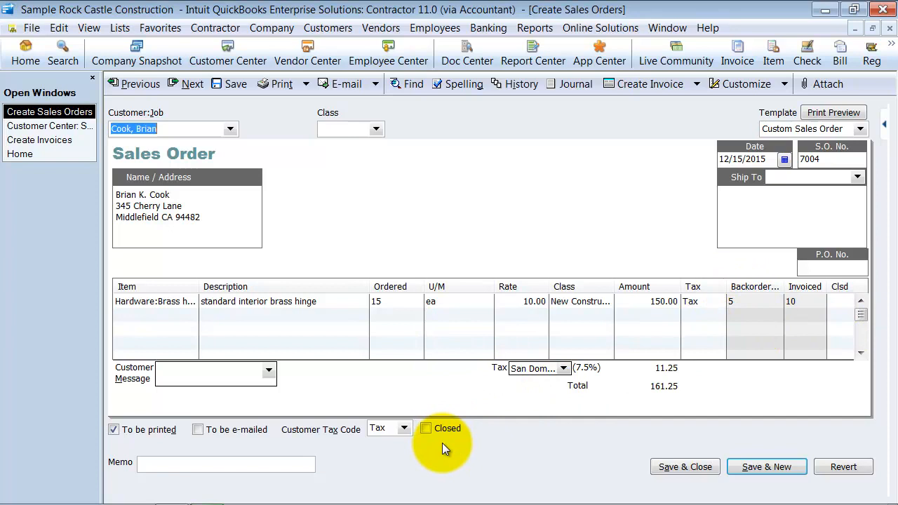
left_click(426, 428)
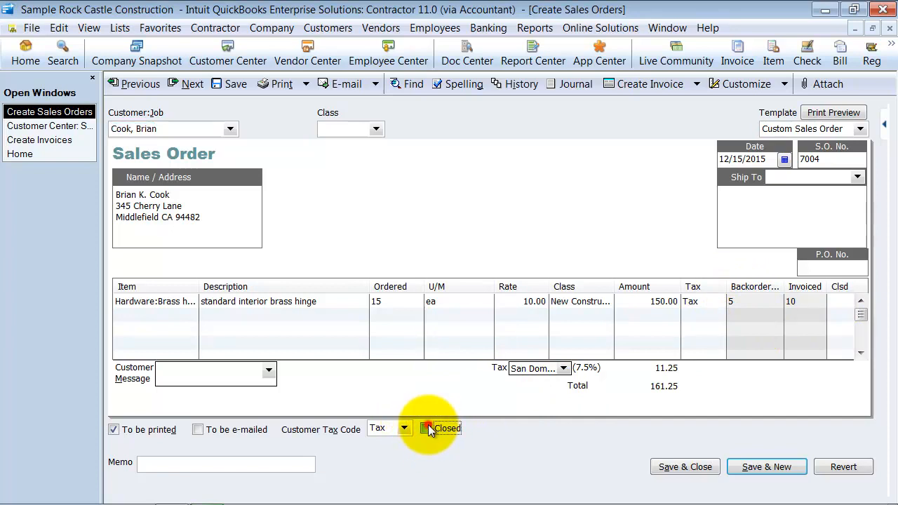
left_click(426, 429)
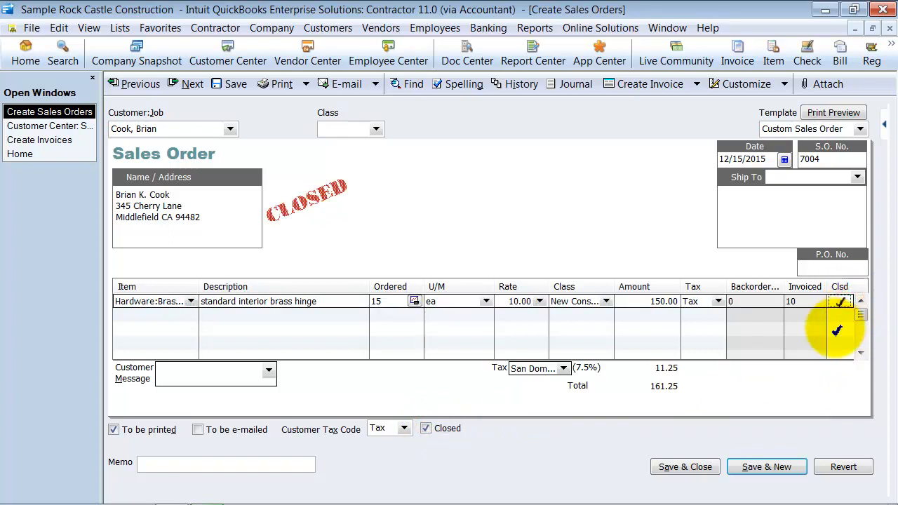
left_click(425, 428)
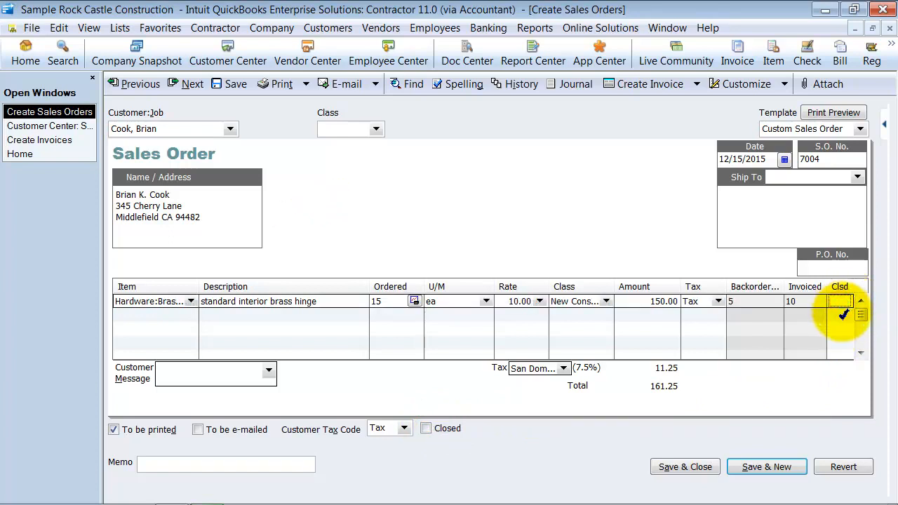
mouse_move(666, 315)
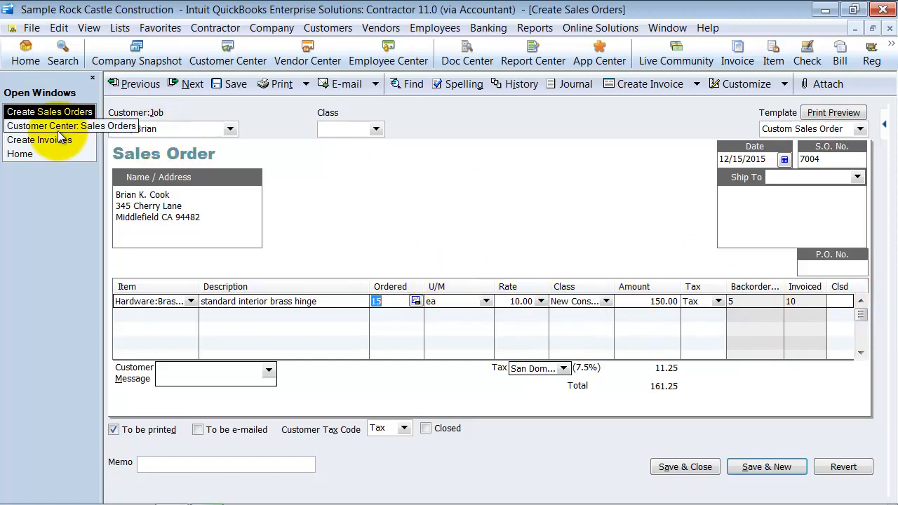
Close the Customer Center sales orders list and create invoice 1120 from sales order 7004
left_click(72, 125)
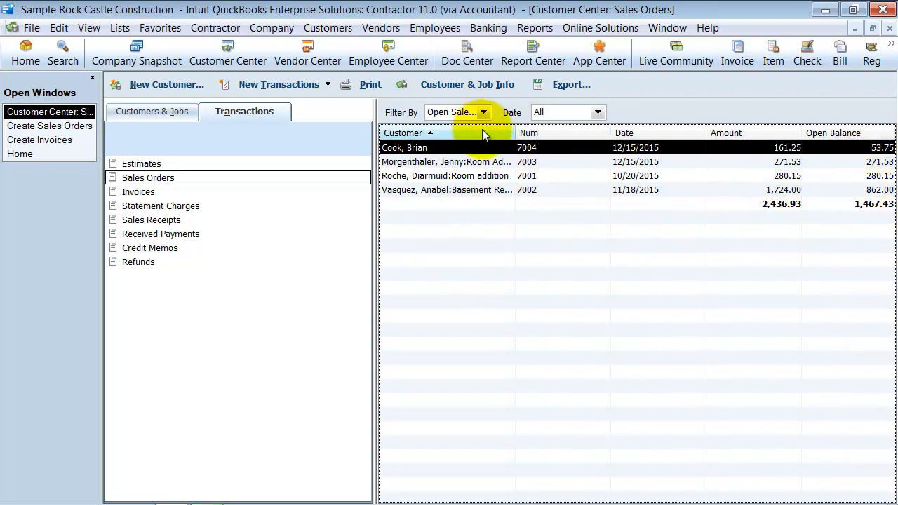
mouse_move(853, 238)
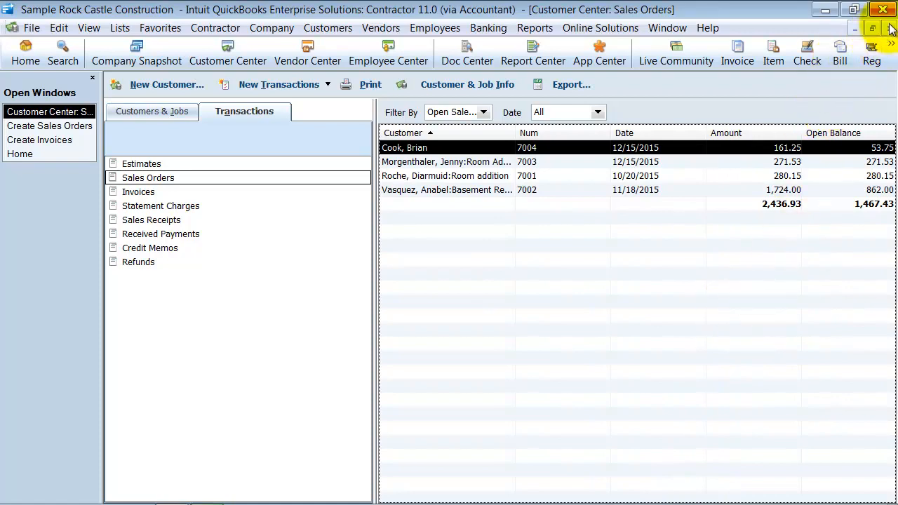
double_click(404, 147)
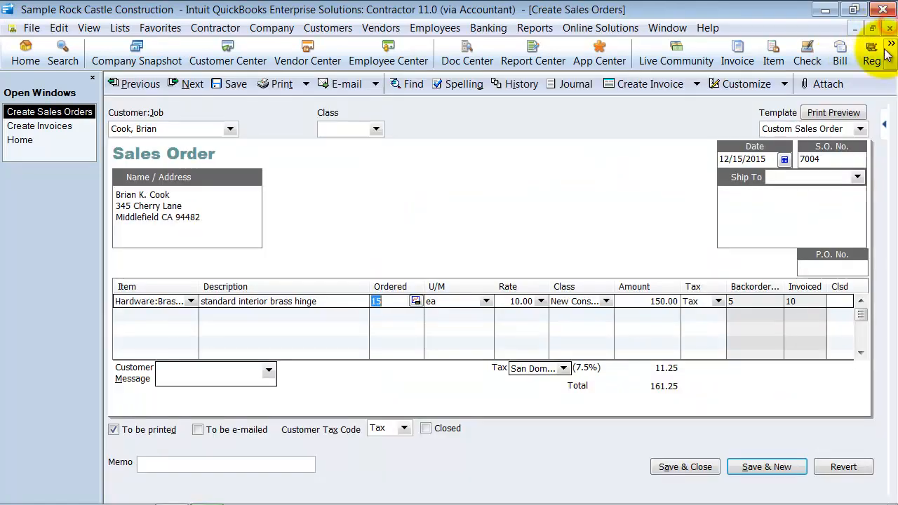
mouse_move(662, 340)
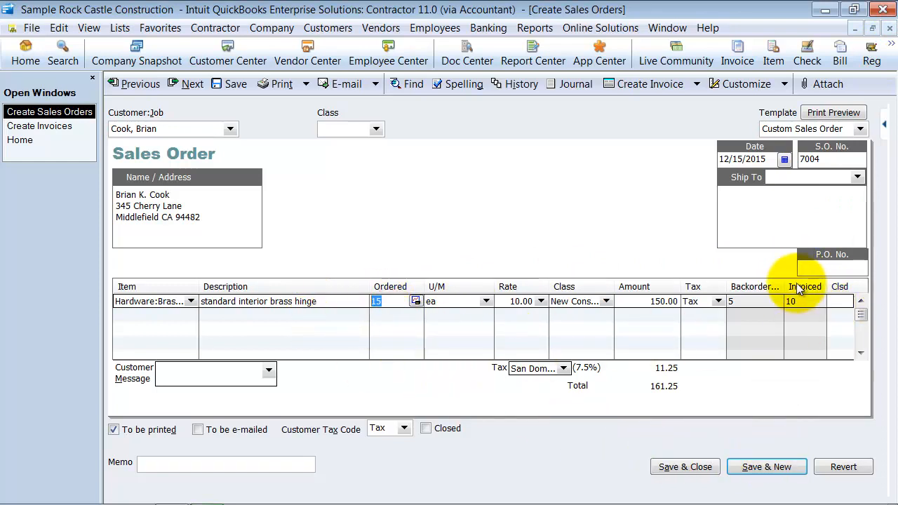
mouse_move(805, 296)
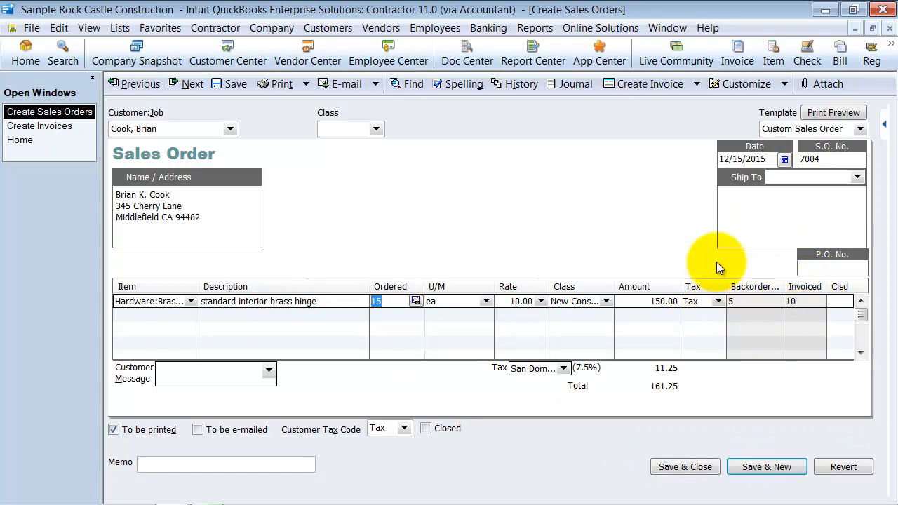
left_click(649, 84)
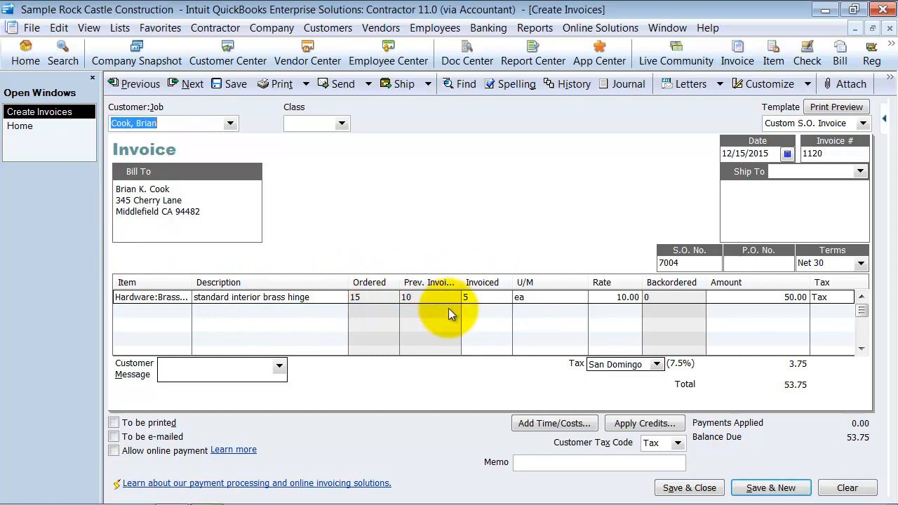
mouse_move(646, 297)
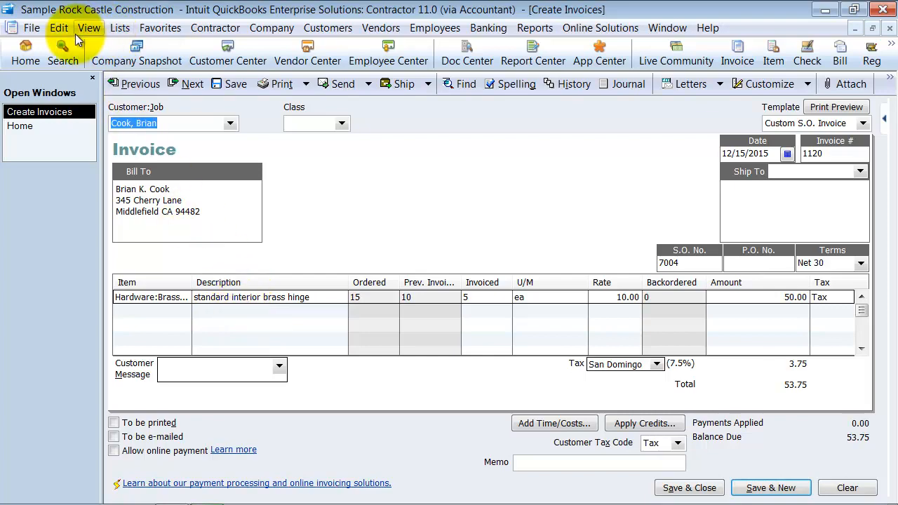
Mark invoice 1120 as pending via Edit > Mark Invoice As Pending
left_click(59, 28)
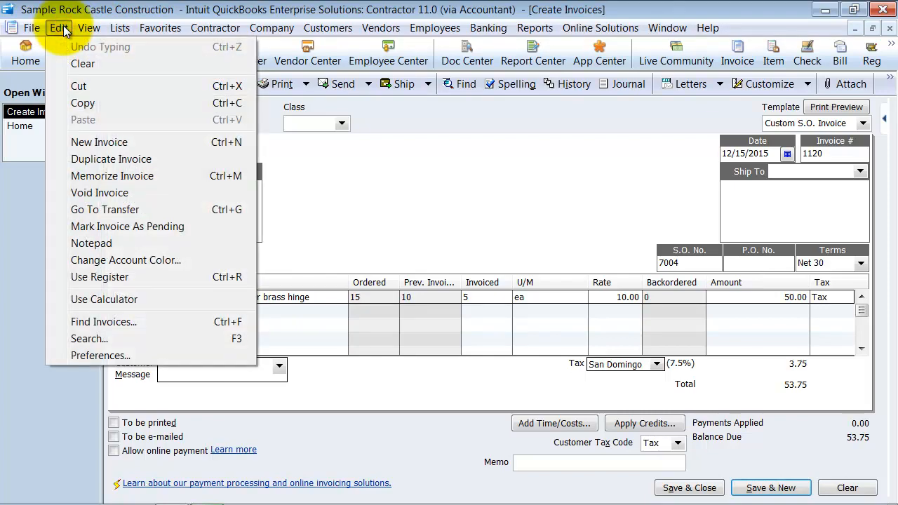
left_click(127, 226)
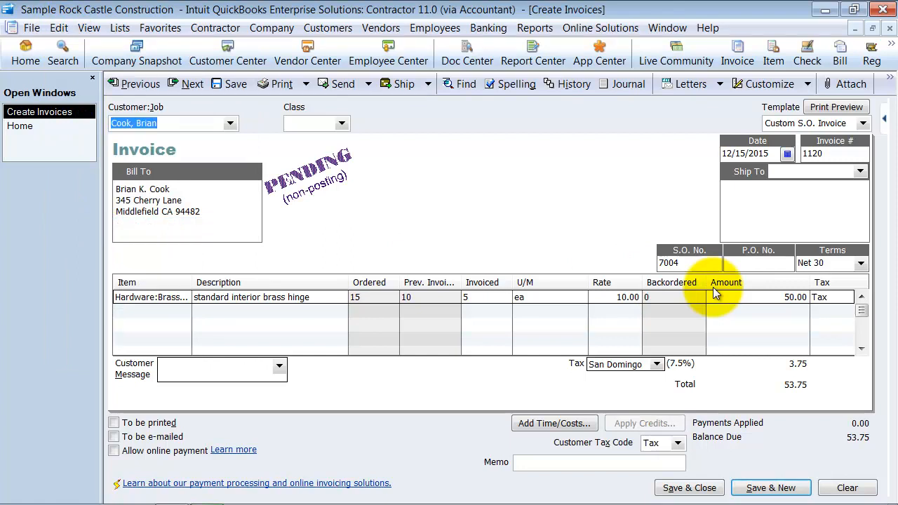
mouse_move(400, 223)
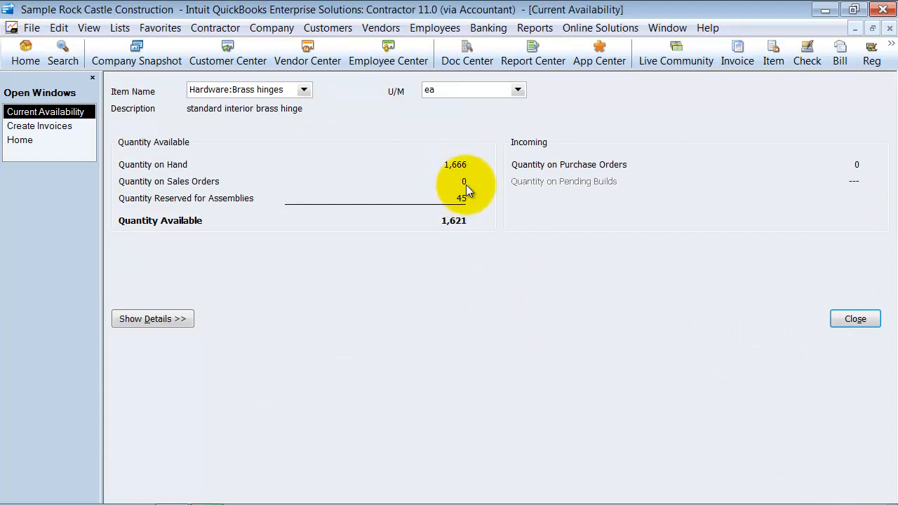
mouse_move(491, 239)
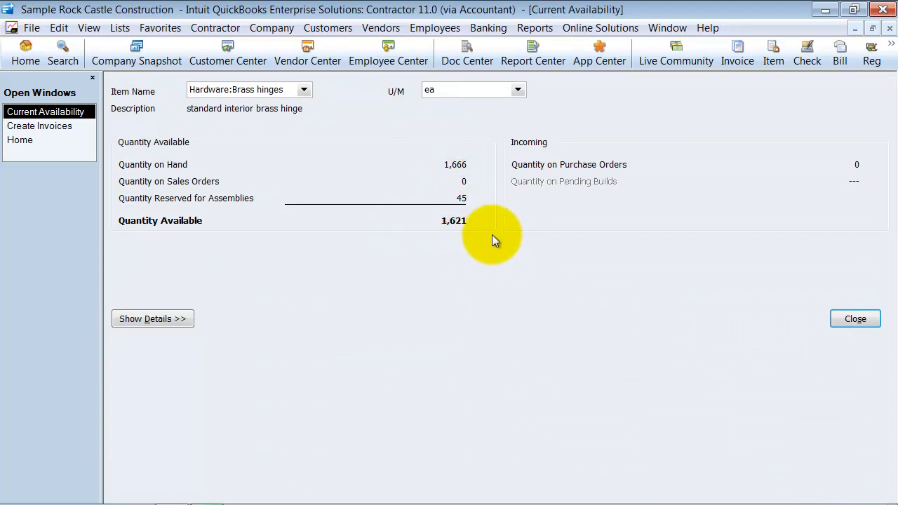
mouse_move(453, 214)
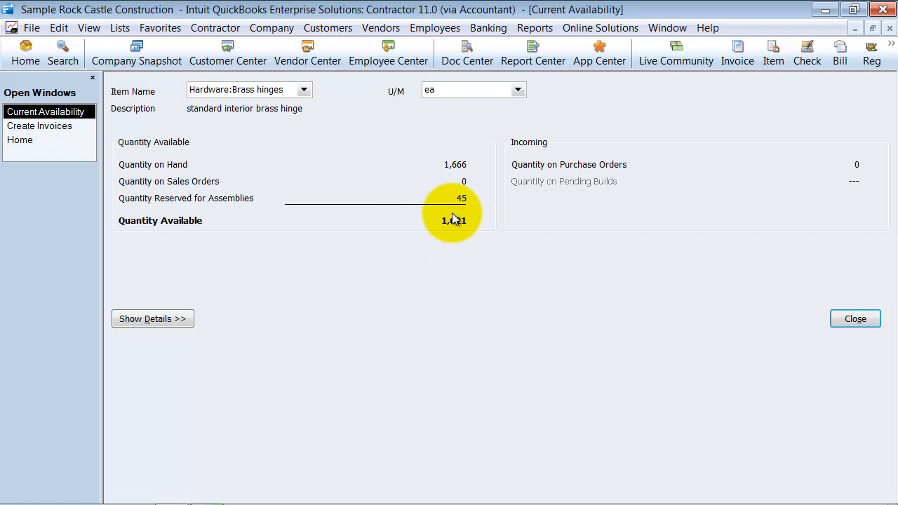
left_click(854, 318)
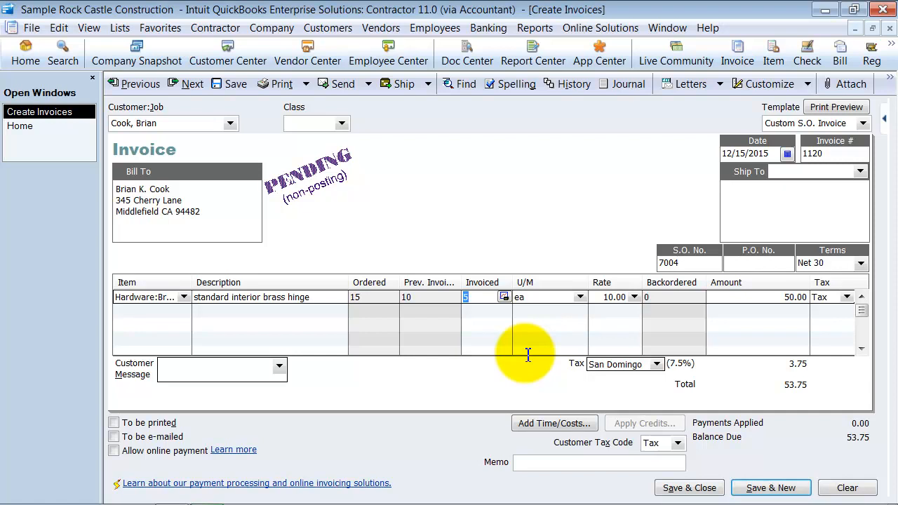
mouse_move(394, 449)
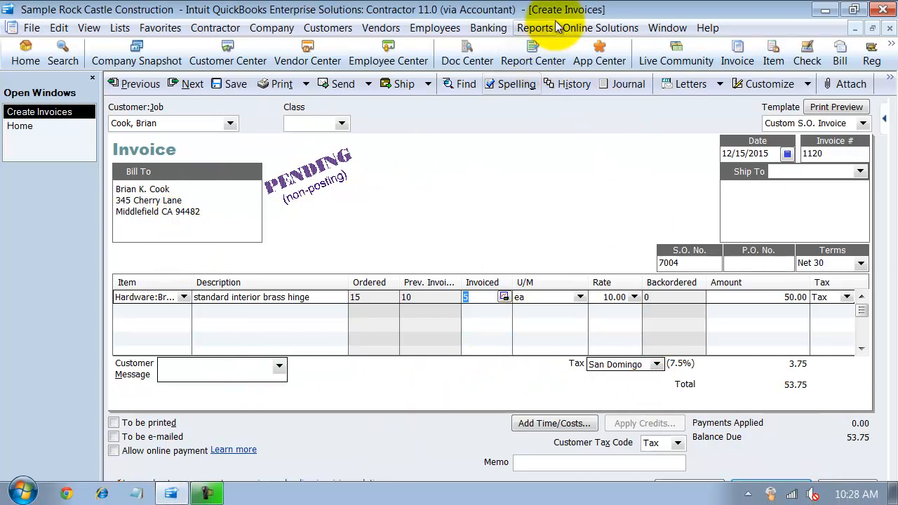
Run the Pending Sales report from Reports > Sales
left_click(536, 27)
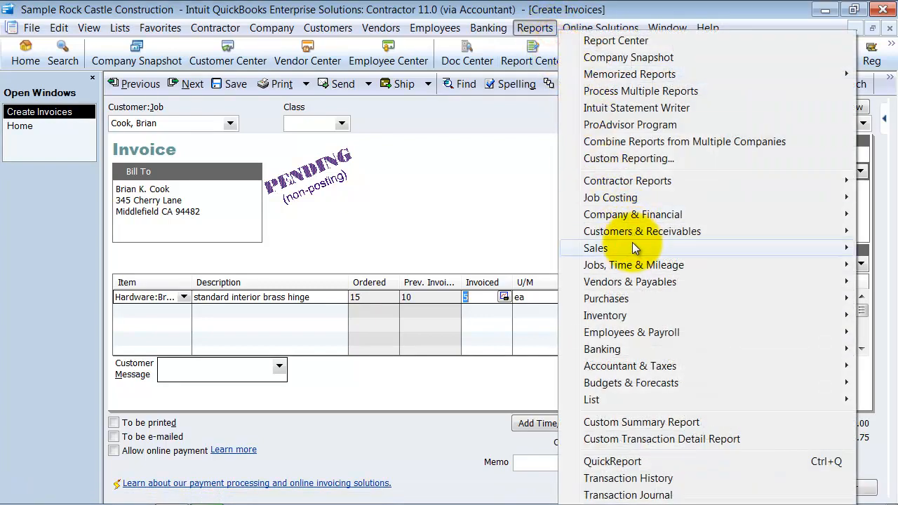
mouse_move(595, 247)
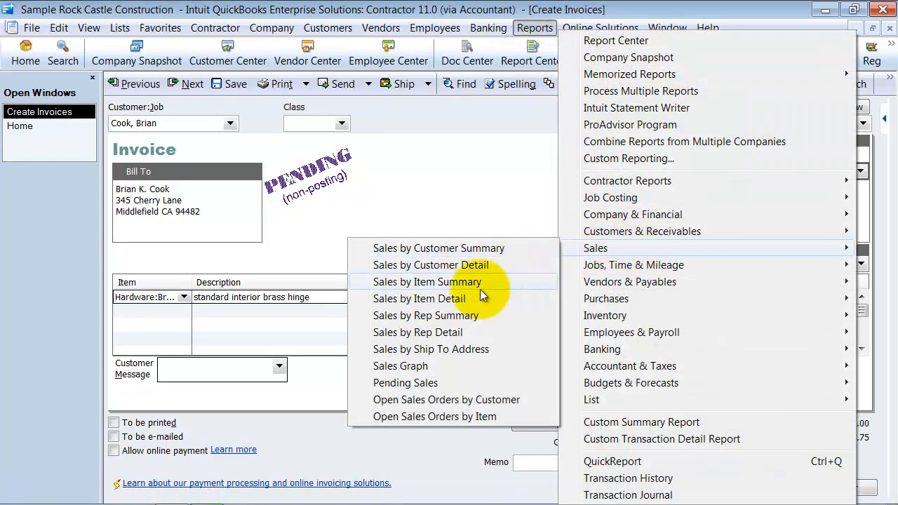
mouse_move(470, 382)
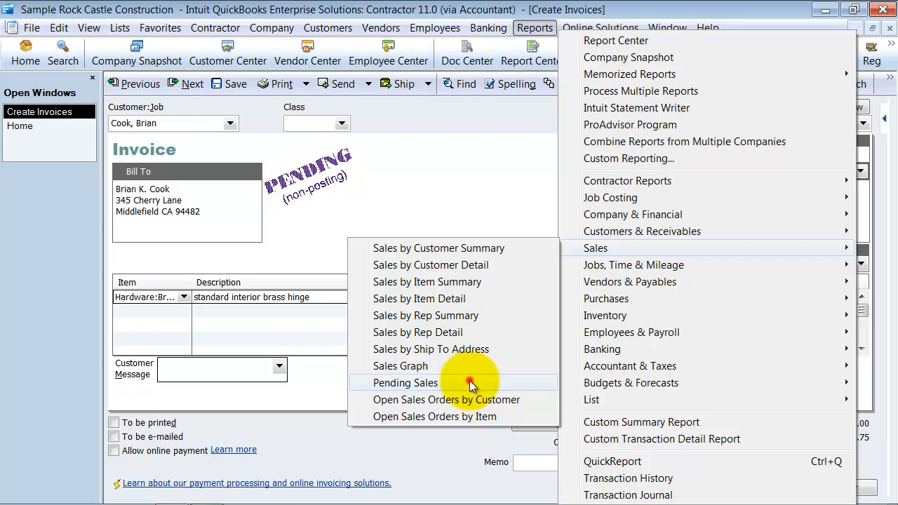
left_click(405, 382)
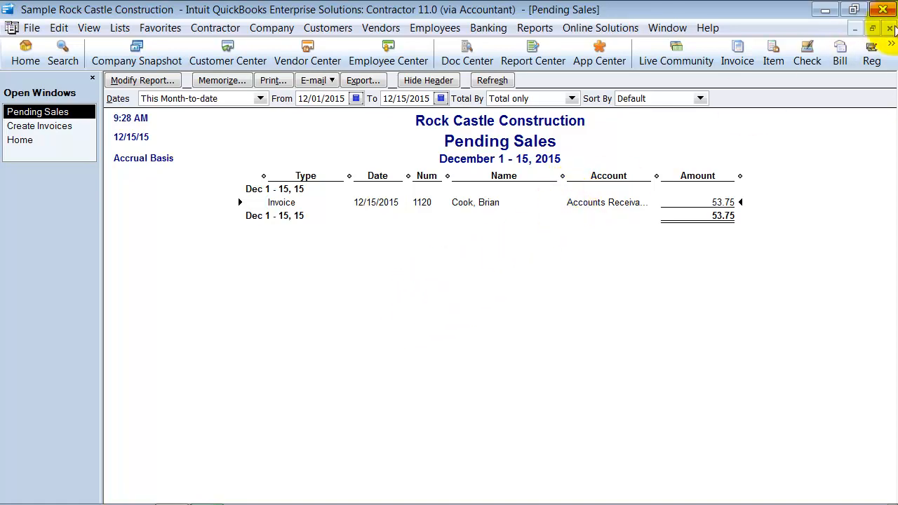
double_click(475, 202)
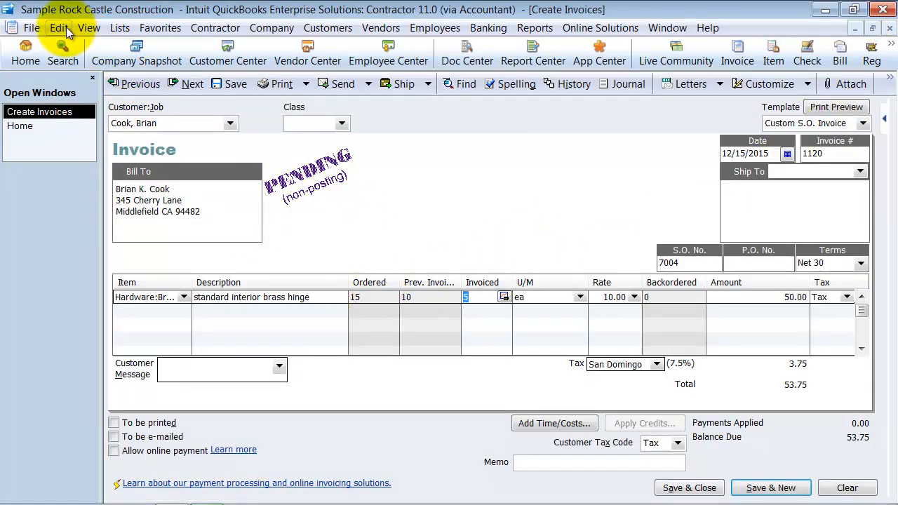
left_click(59, 28)
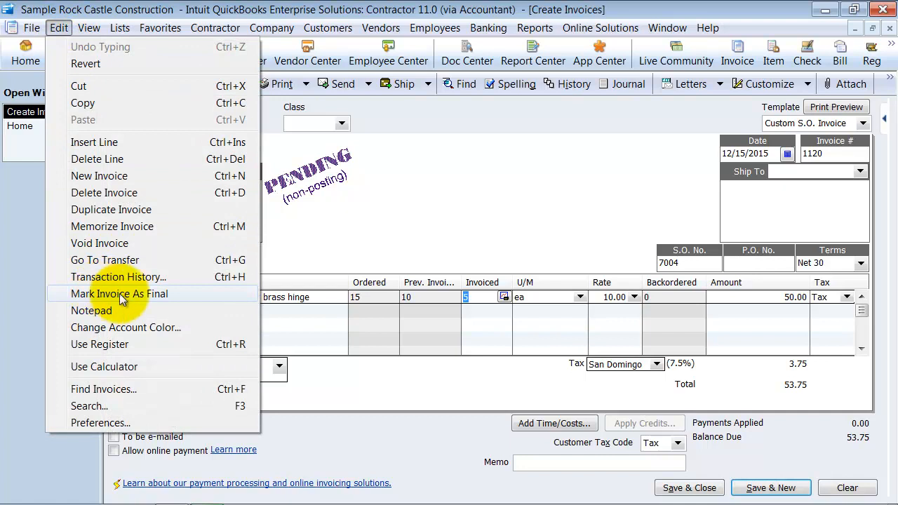
left_click(120, 293)
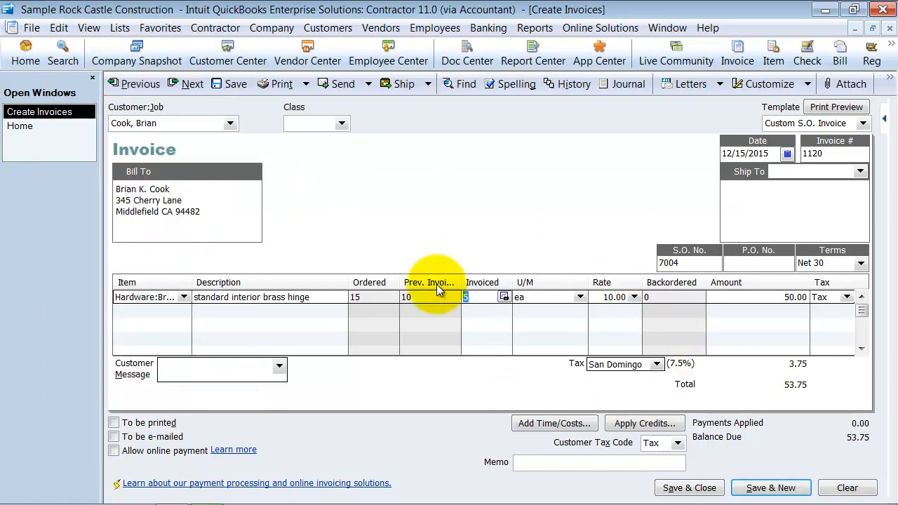
mouse_move(755, 428)
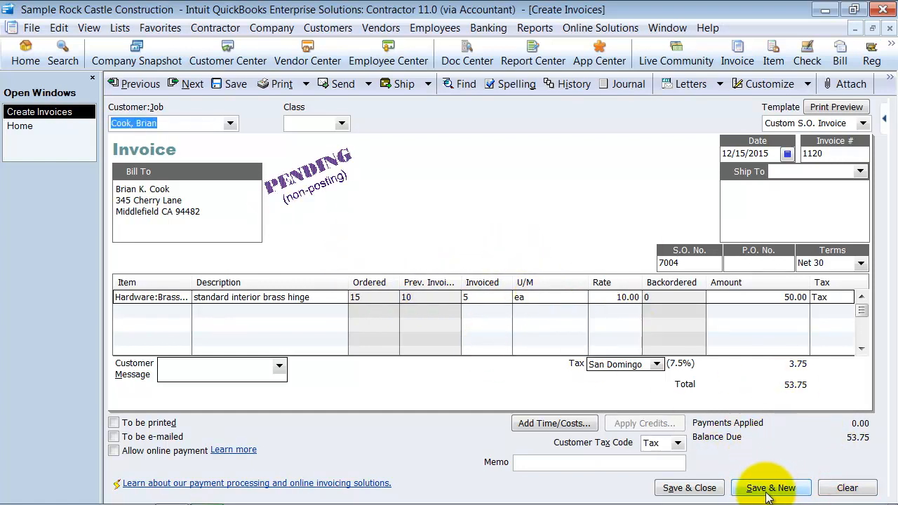
mouse_move(689, 488)
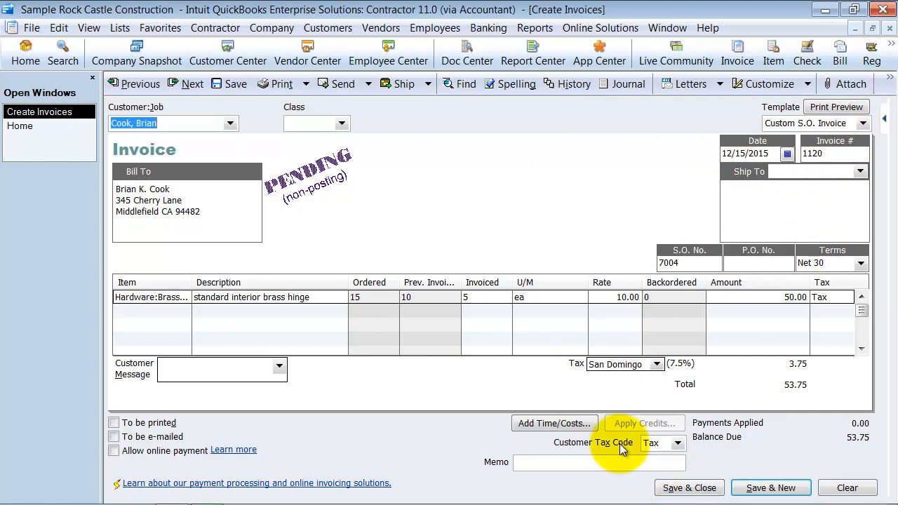
mouse_move(642, 251)
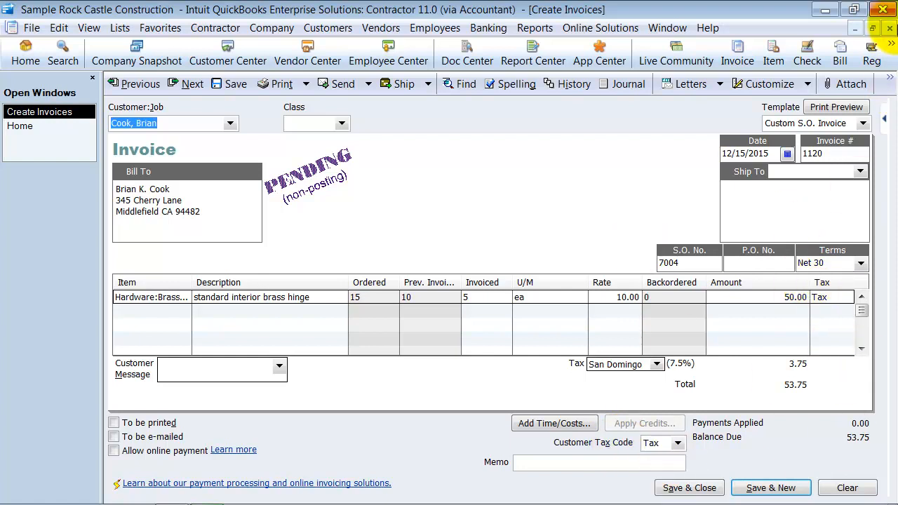
mouse_move(890, 28)
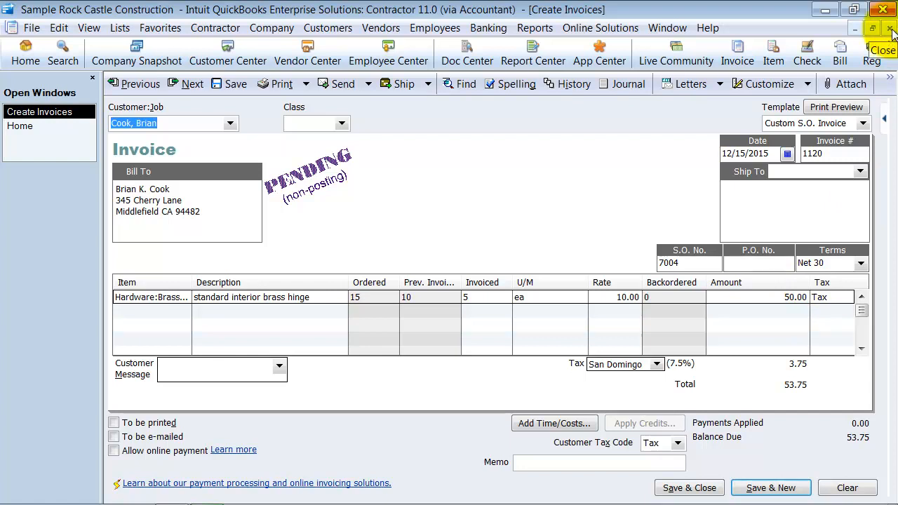
mouse_move(49, 42)
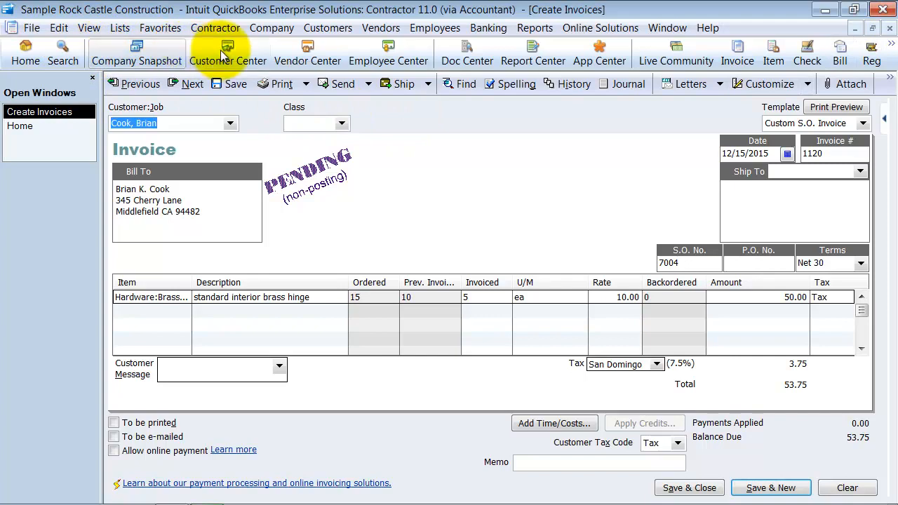
Define a new customer custom field labelled Backorder from the Additional Info tab
left_click(228, 52)
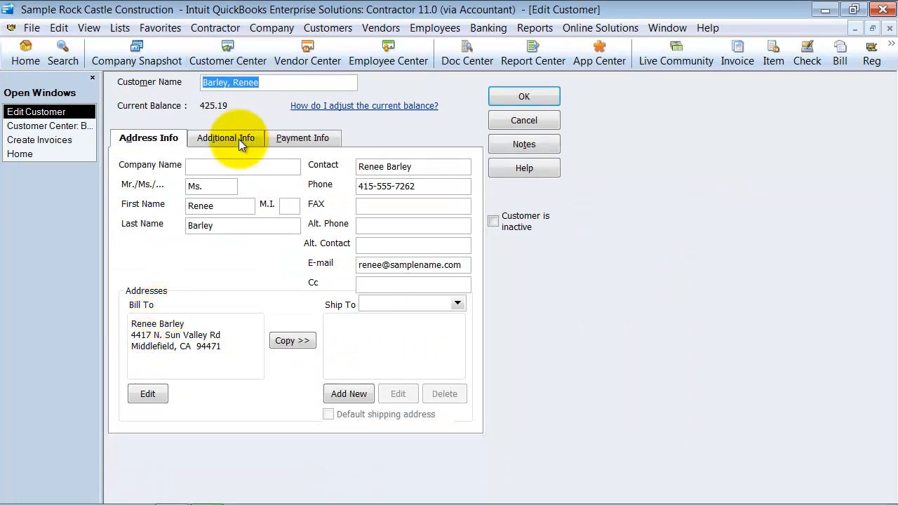
left_click(225, 138)
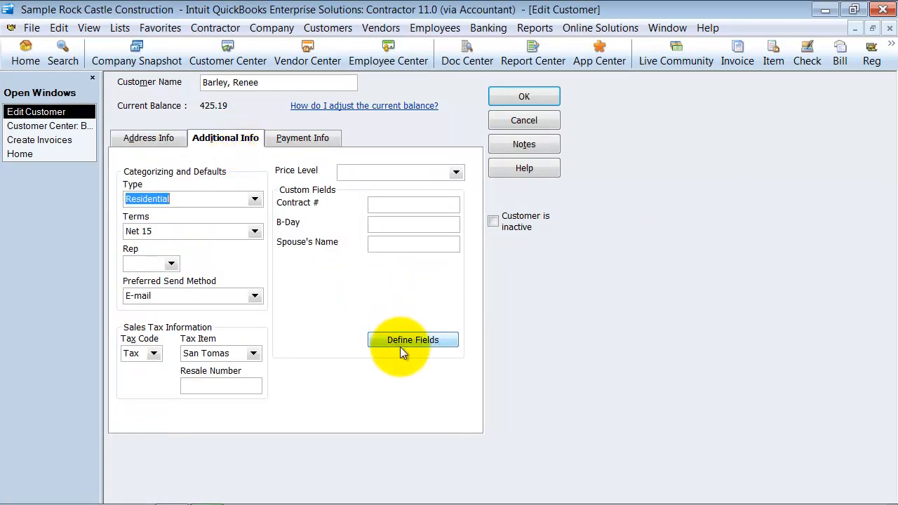
left_click(412, 340)
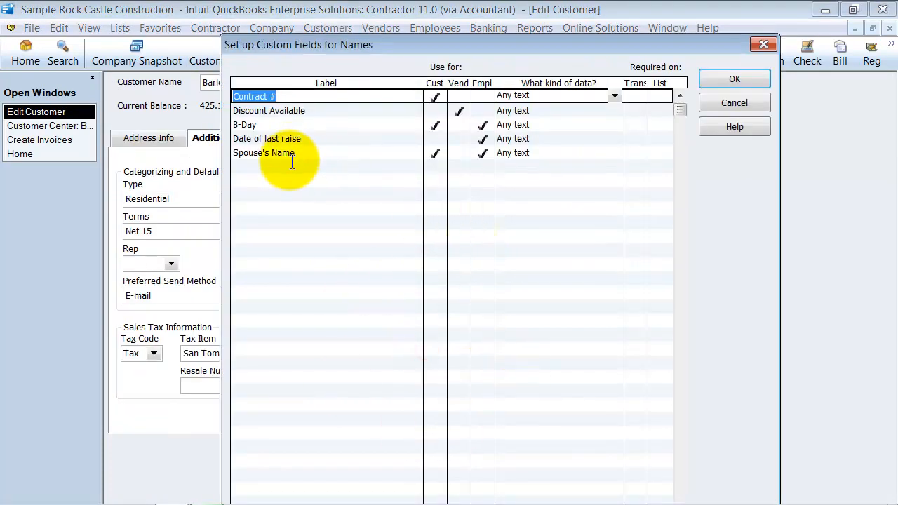
type("Backo")
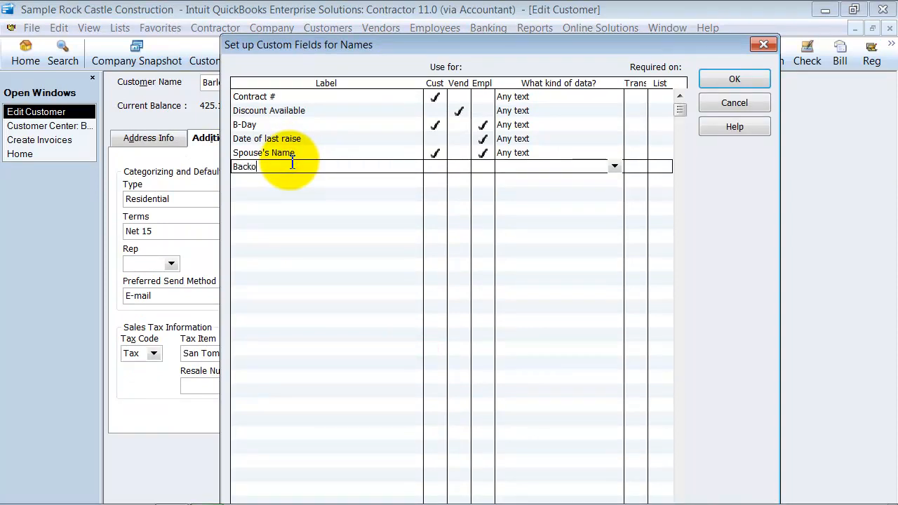
left_click(435, 169)
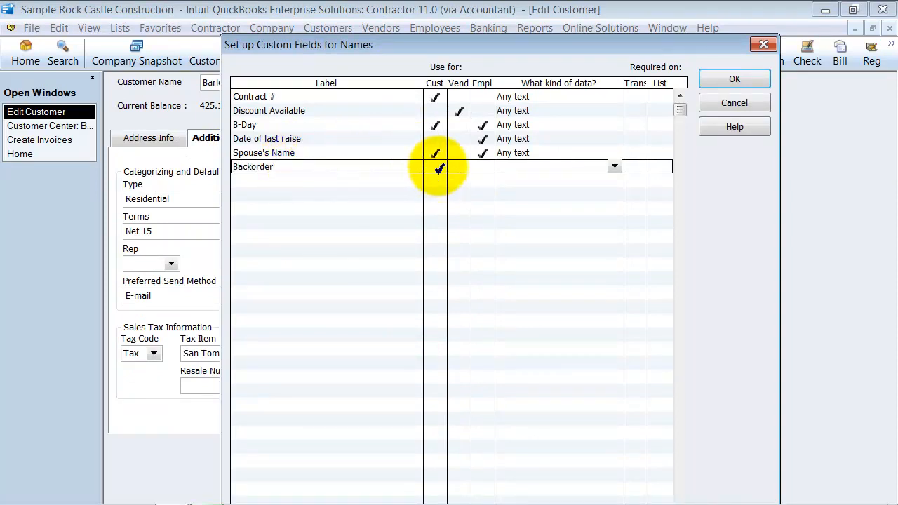
Make Backorder a user's multi-choice list with the value BO and save the field
left_click(615, 166)
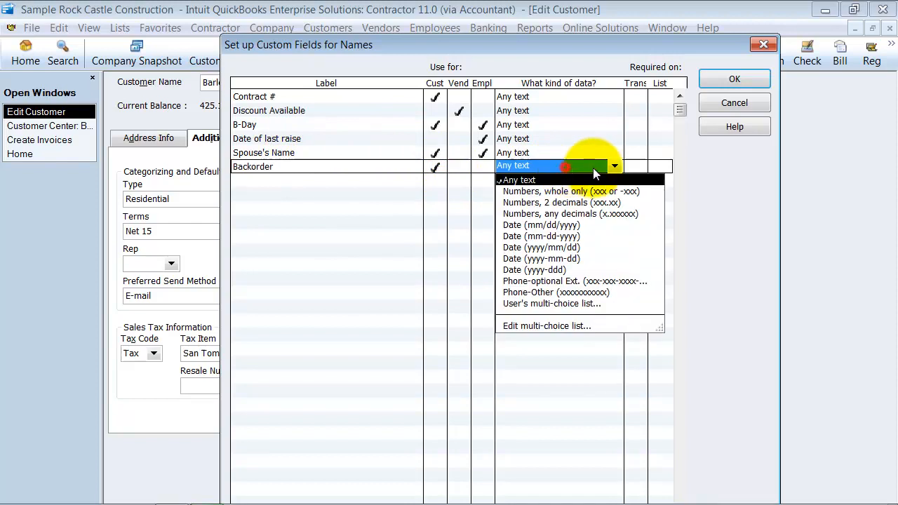
left_click(551, 303)
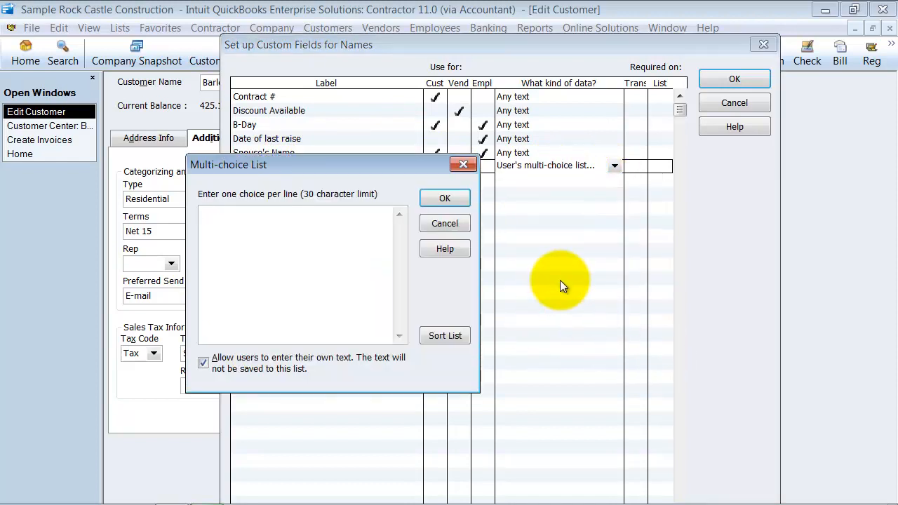
type("BO")
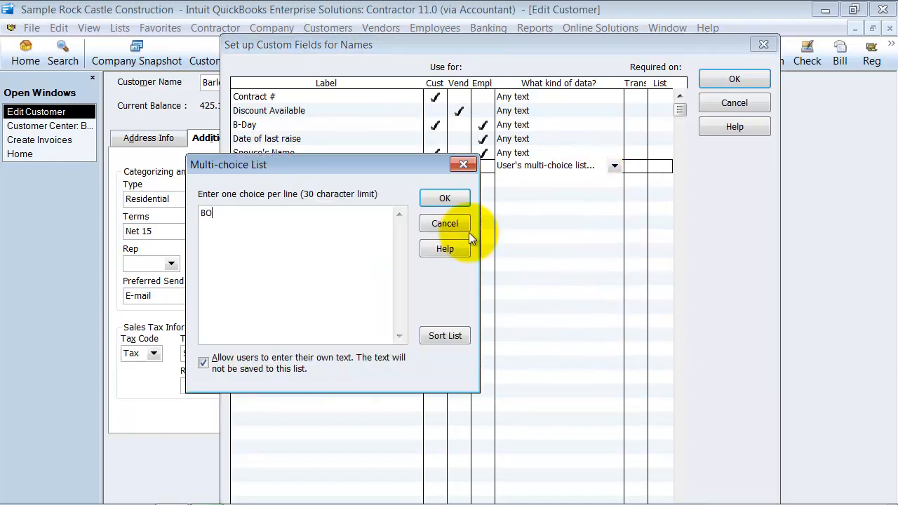
left_click(445, 198)
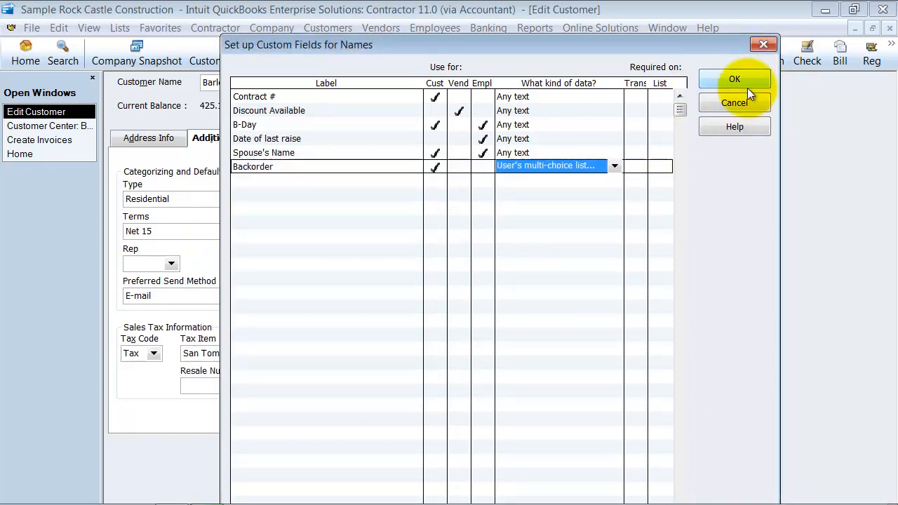
left_click(735, 79)
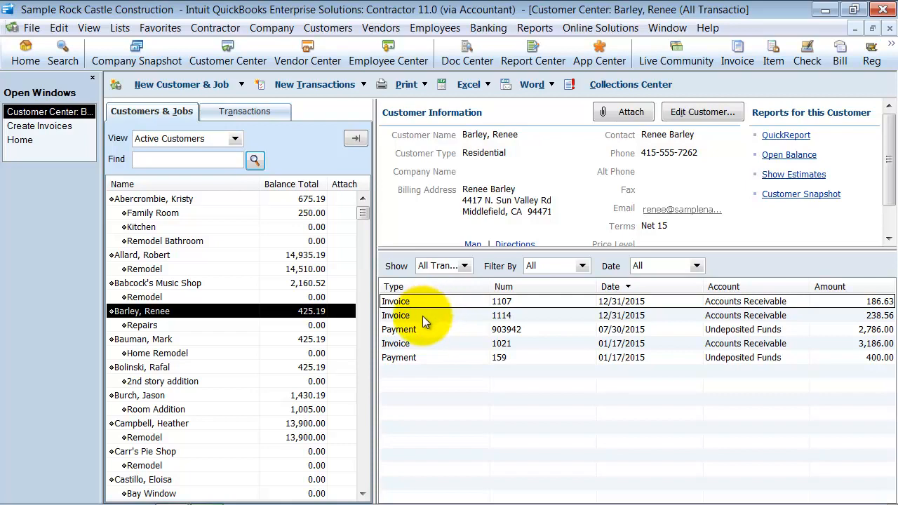
double_click(421, 315)
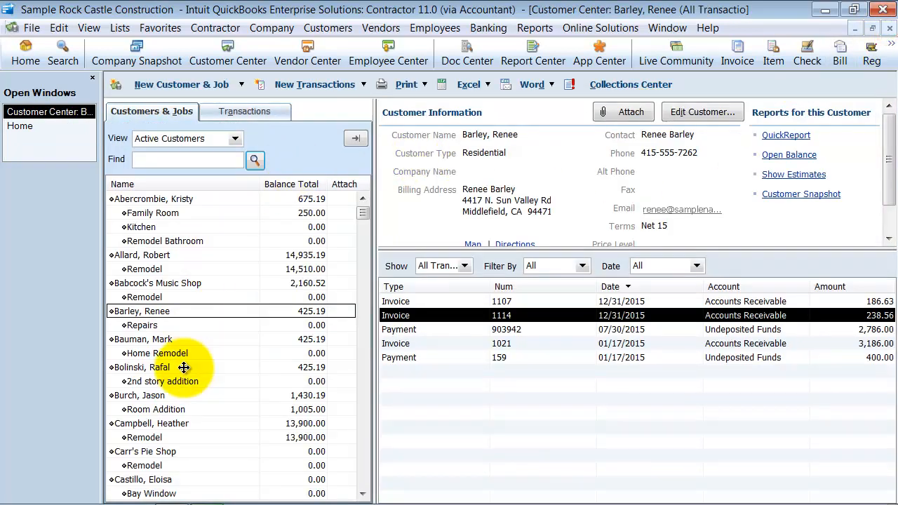
left_click(144, 353)
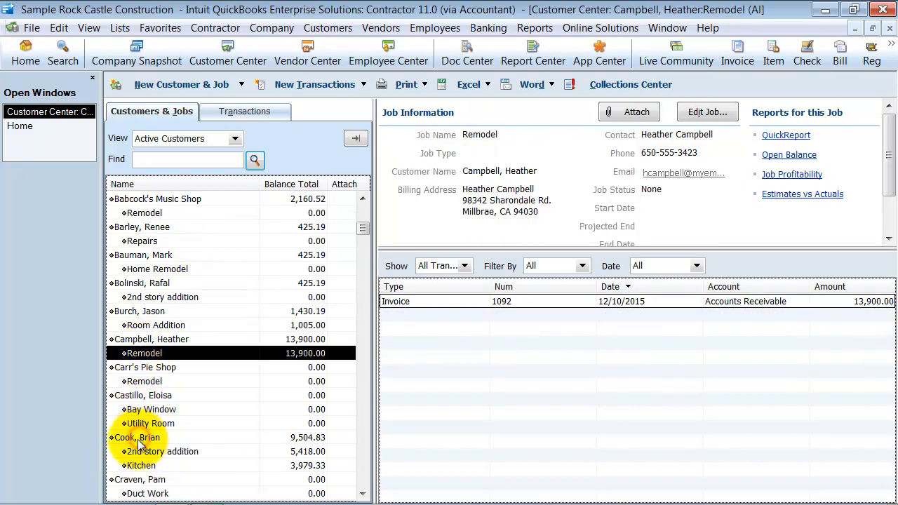
left_click(138, 437)
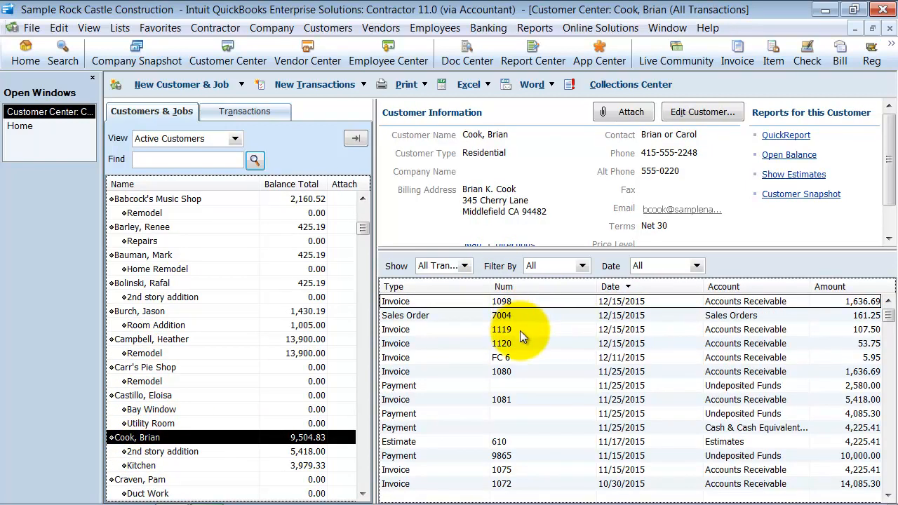
double_click(501, 329)
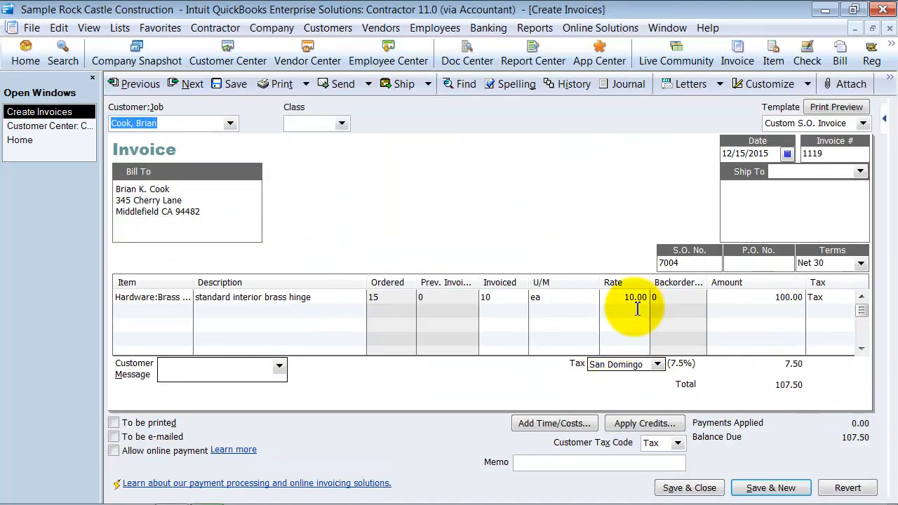
left_click(762, 83)
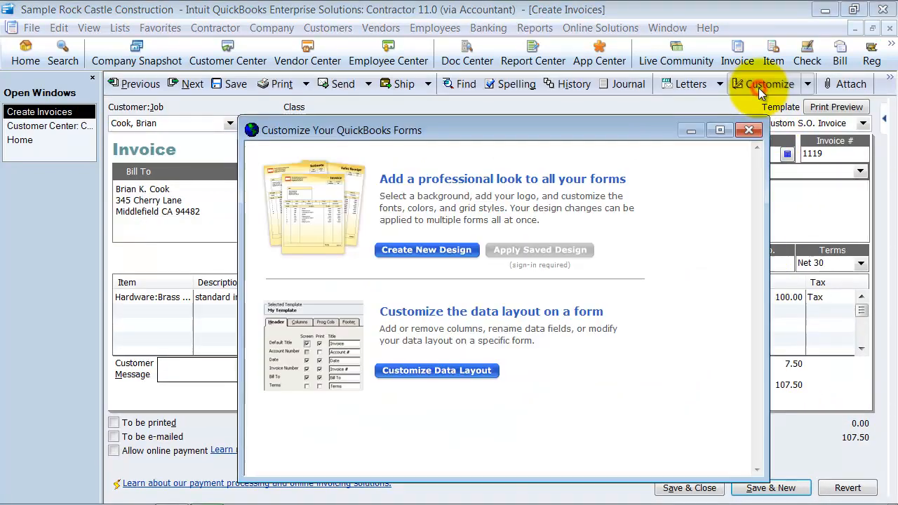
left_click(749, 130)
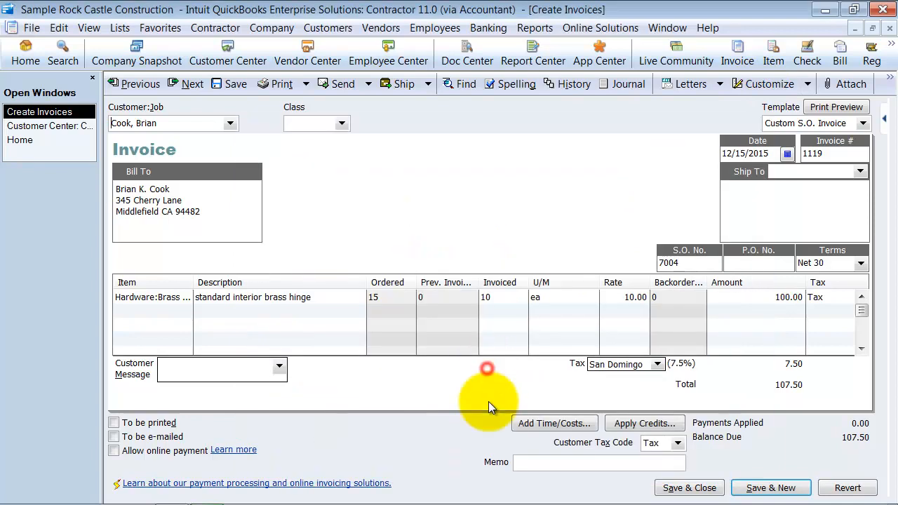
left_click(764, 83)
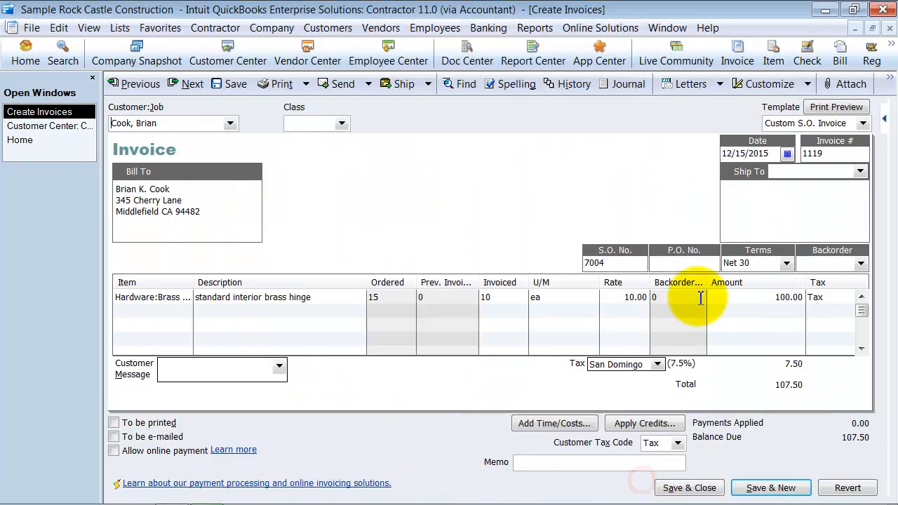
type("BO")
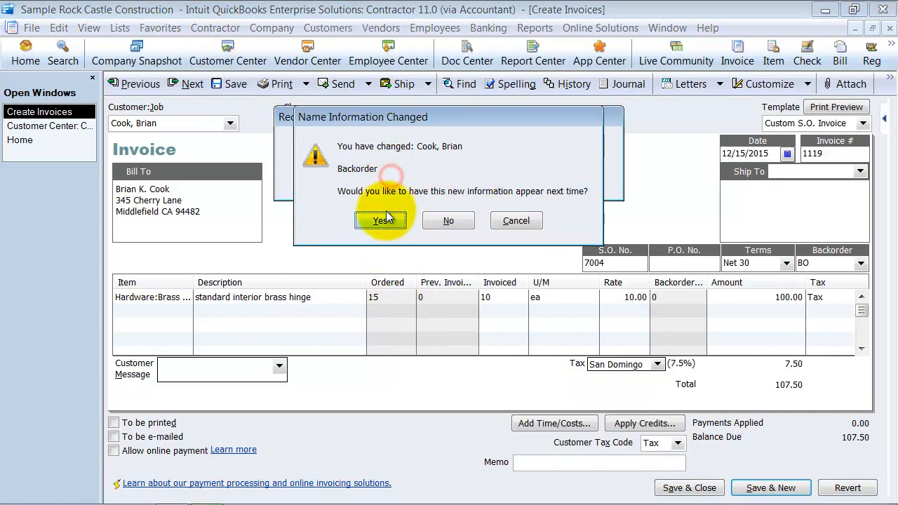
left_click(382, 220)
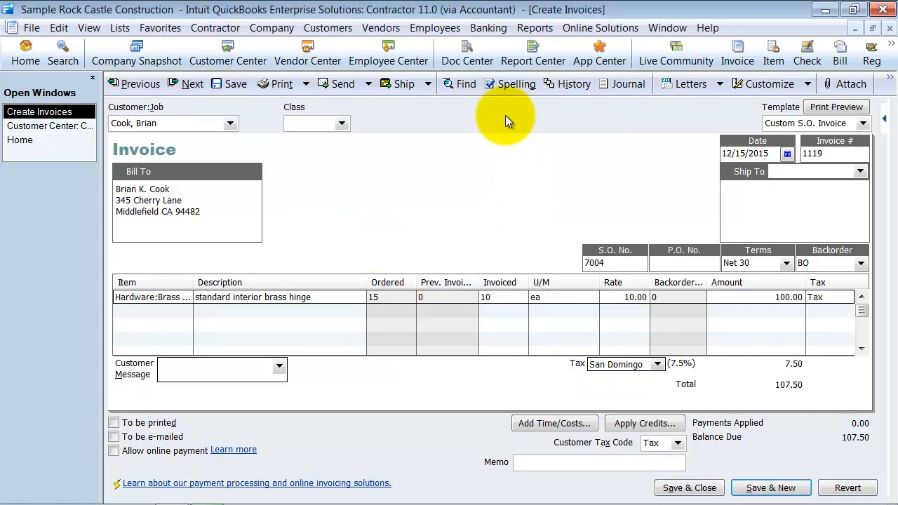
left_click(535, 29)
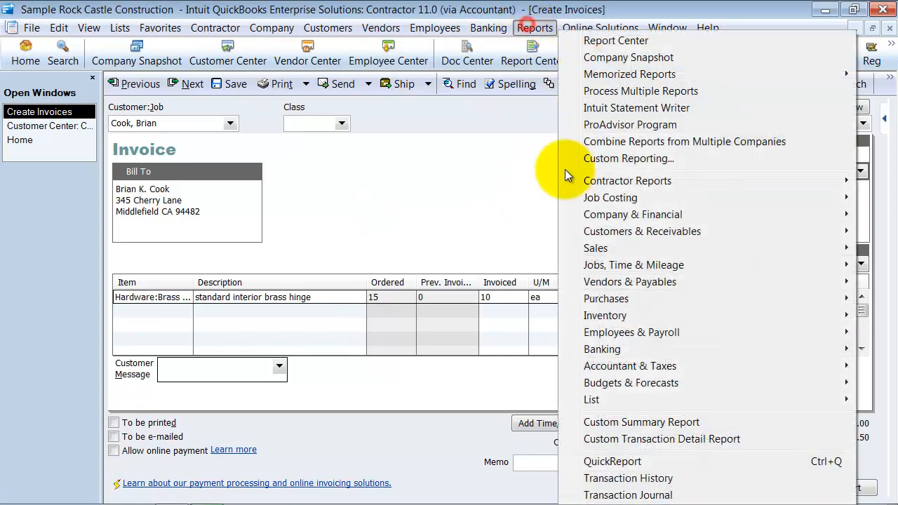
left_click(661, 439)
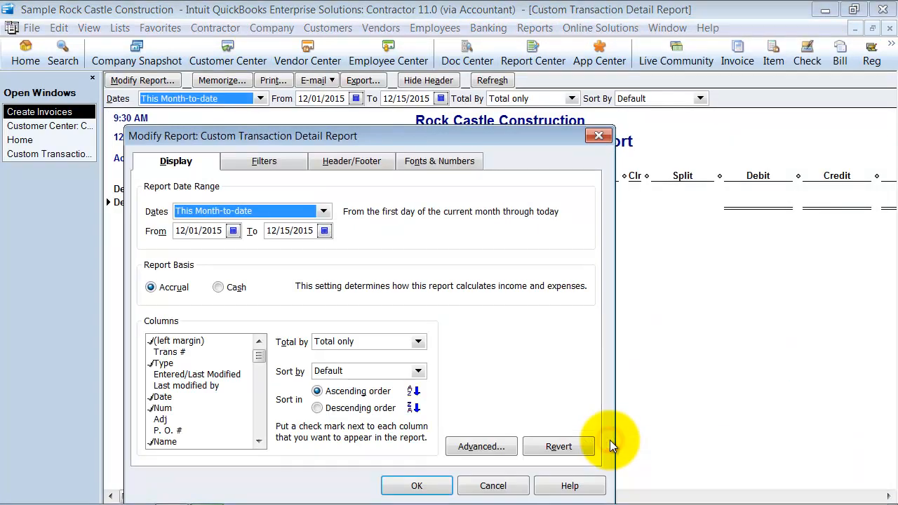
left_click(264, 160)
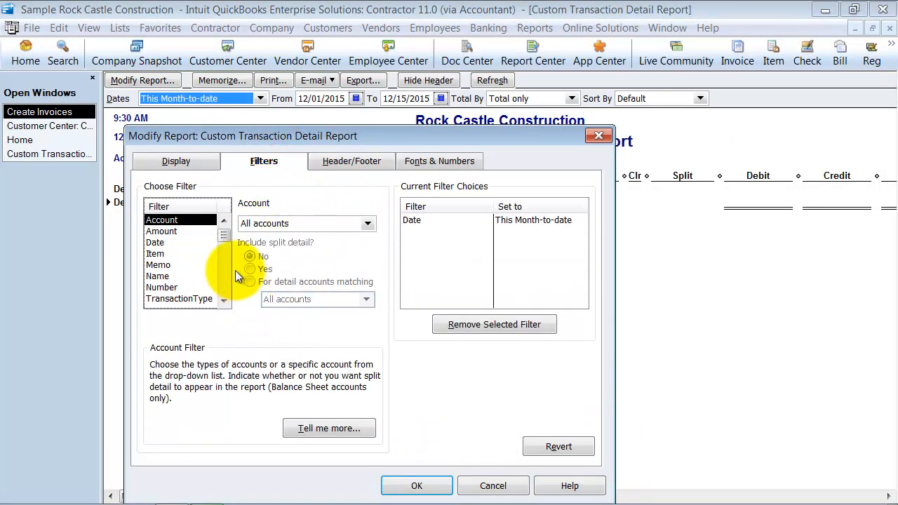
left_click(224, 287)
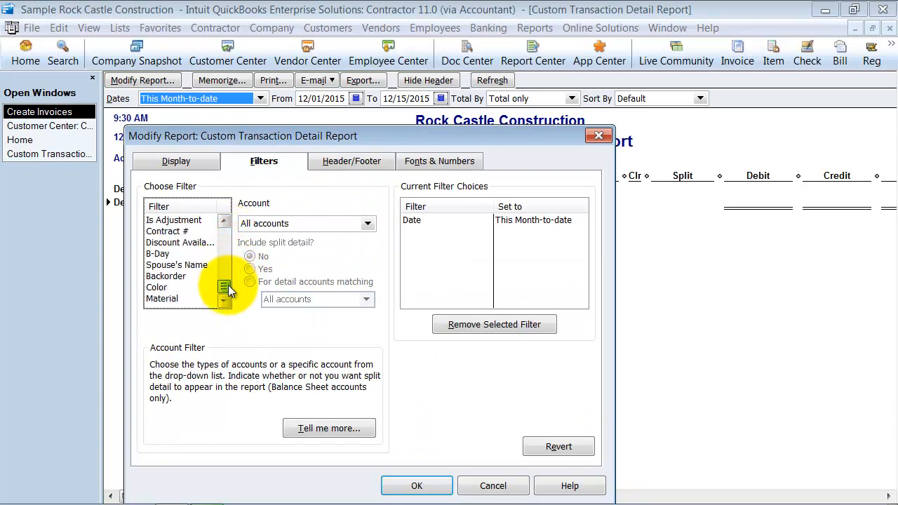
left_click(166, 276)
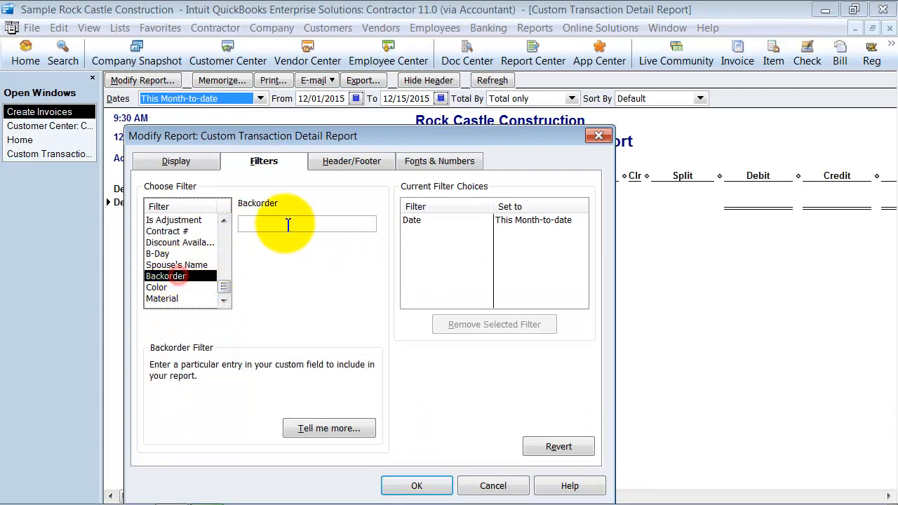
type("BO")
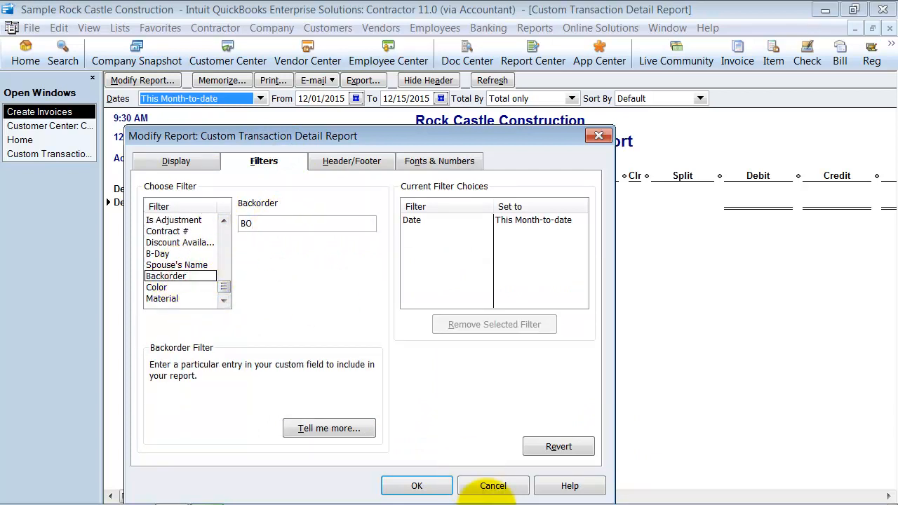
left_click(492, 485)
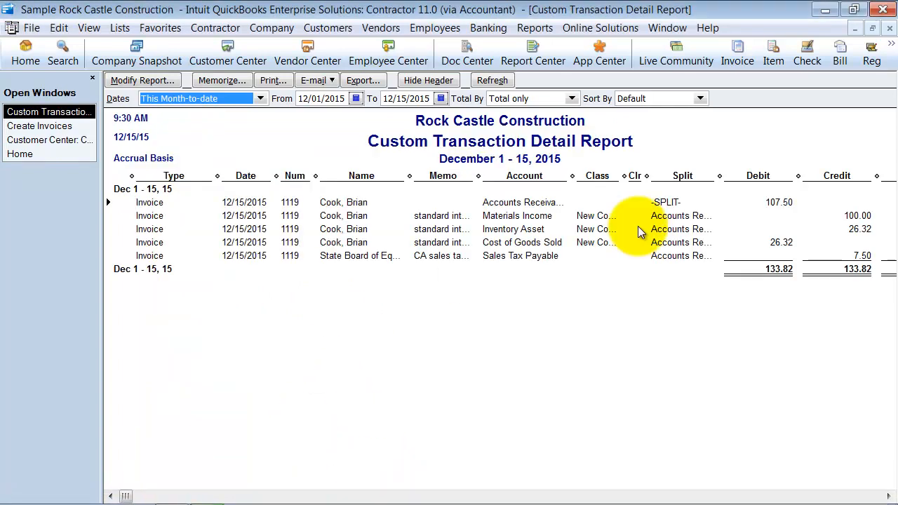